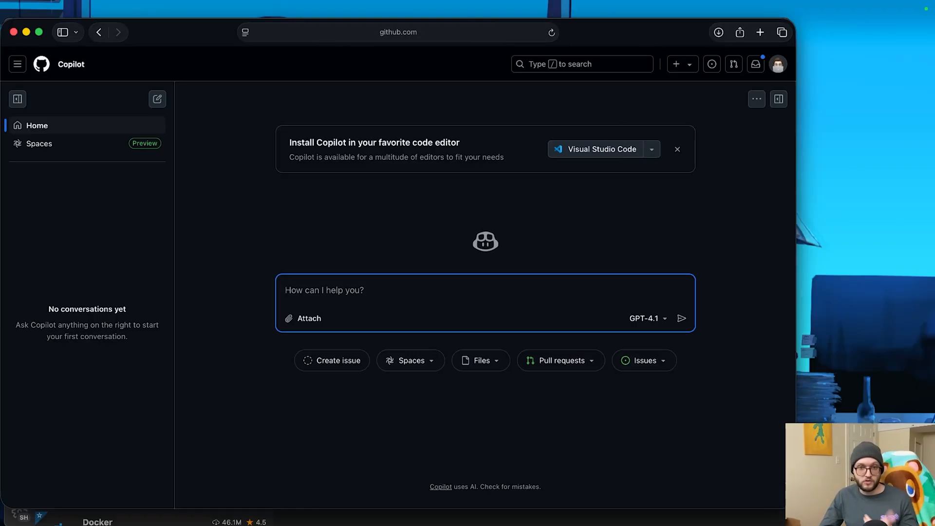
mouse_move(639, 216)
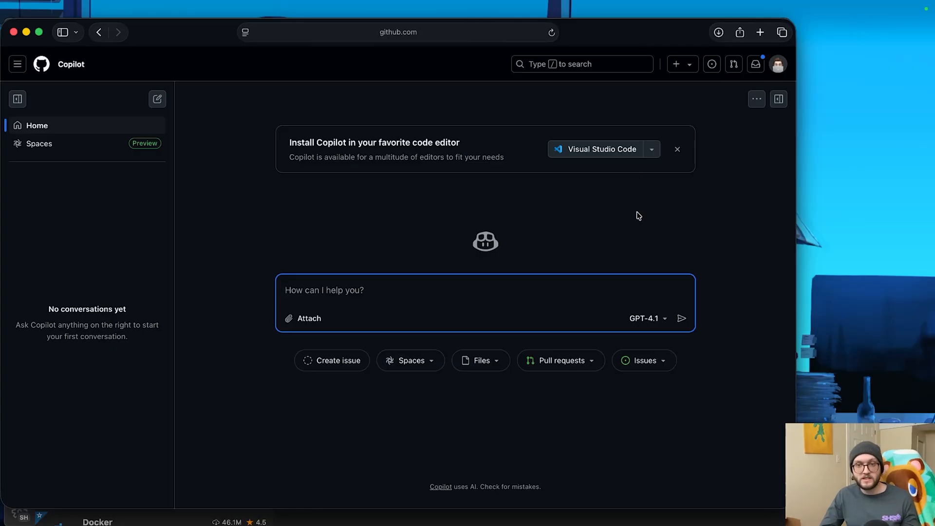
mouse_move(580, 300)
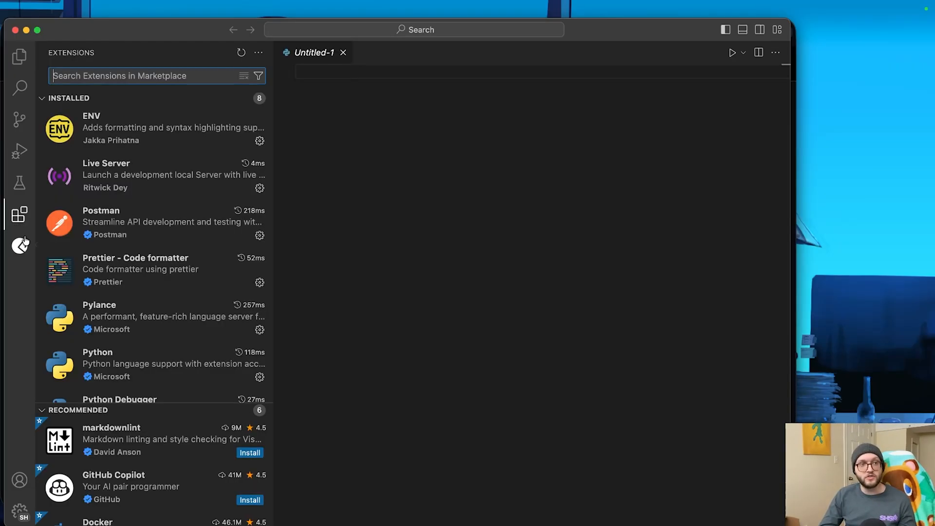
Step: Find GitHub Copilot in the Extensions marketplace and install it
scroll(down, 3)
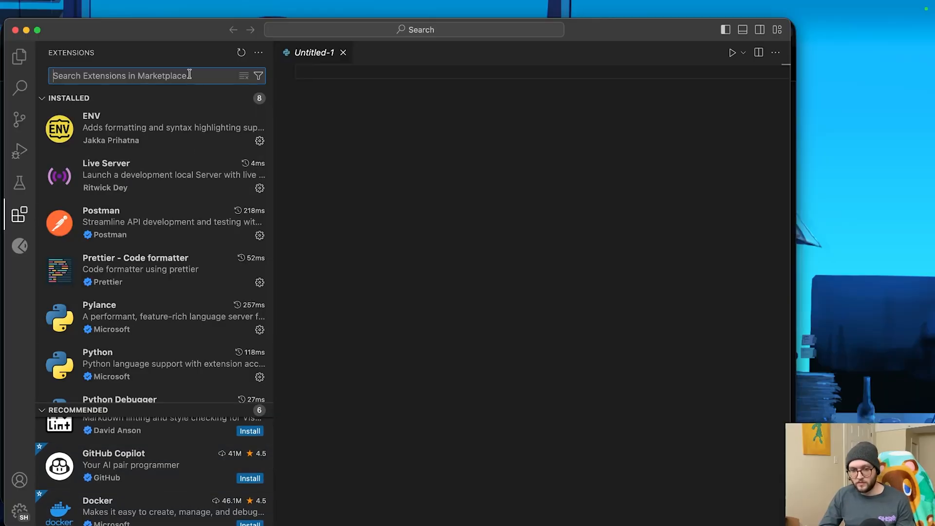
text(Github Co)
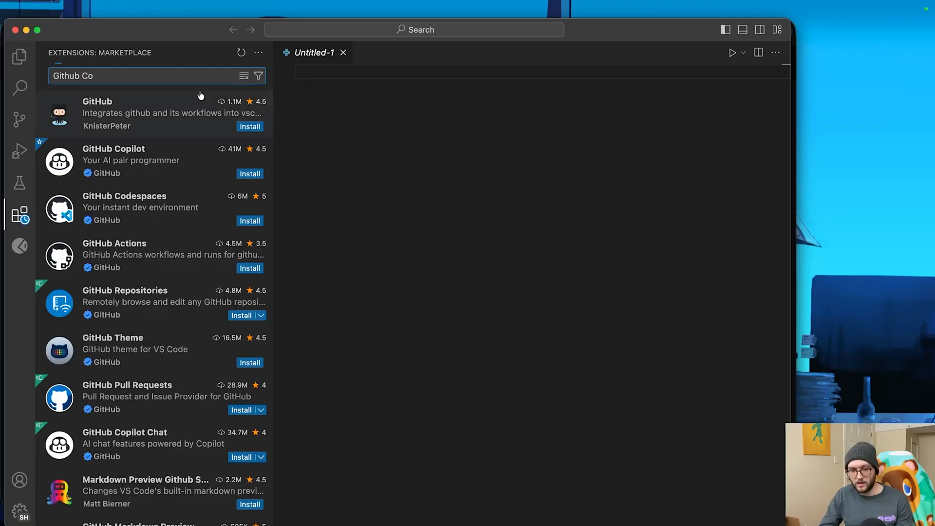
click(119, 161)
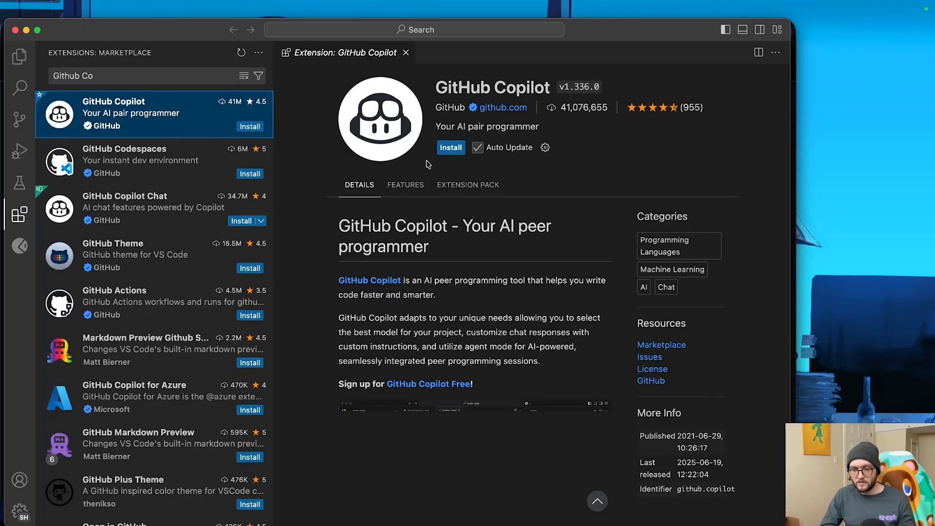
click(450, 147)
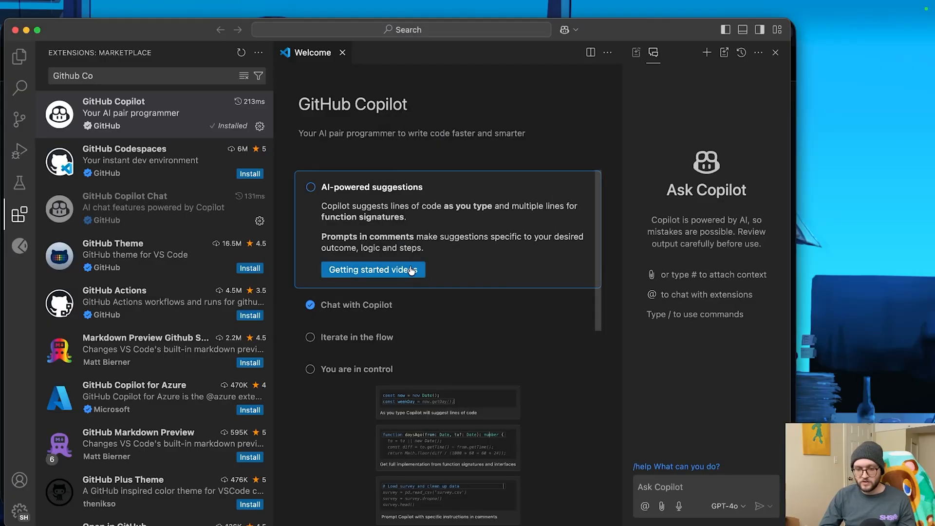
Step: Step through the Chat with Copilot walkthrough and return to the start page
click(358, 305)
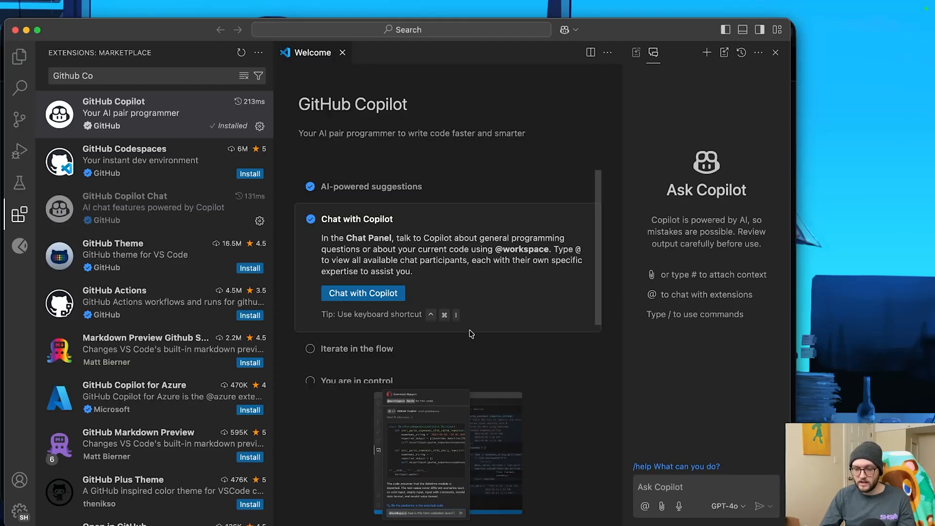
mouse_move(451, 353)
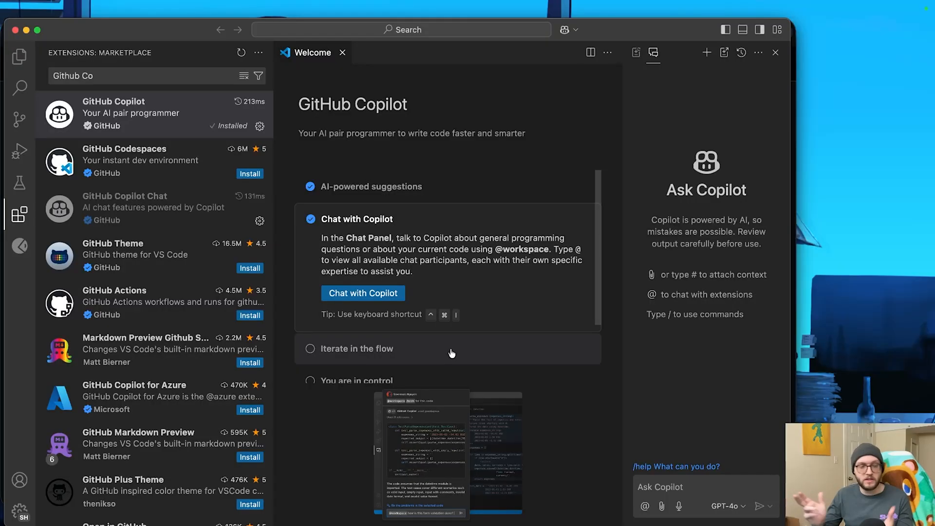
scroll(down, 3)
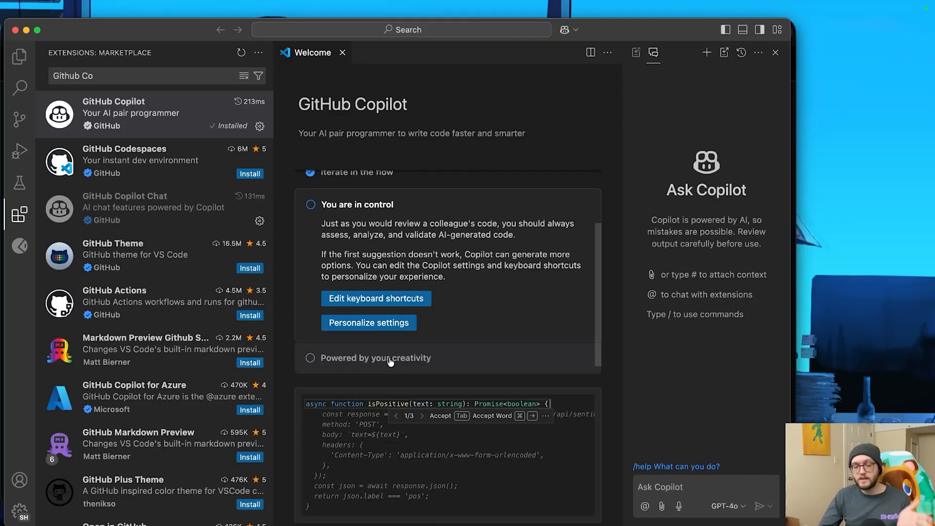
click(375, 357)
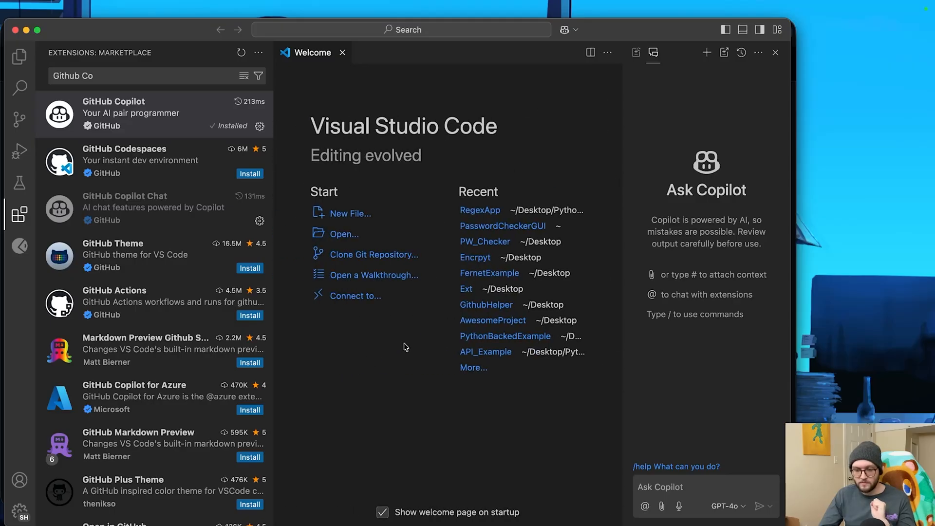
mouse_move(144, 121)
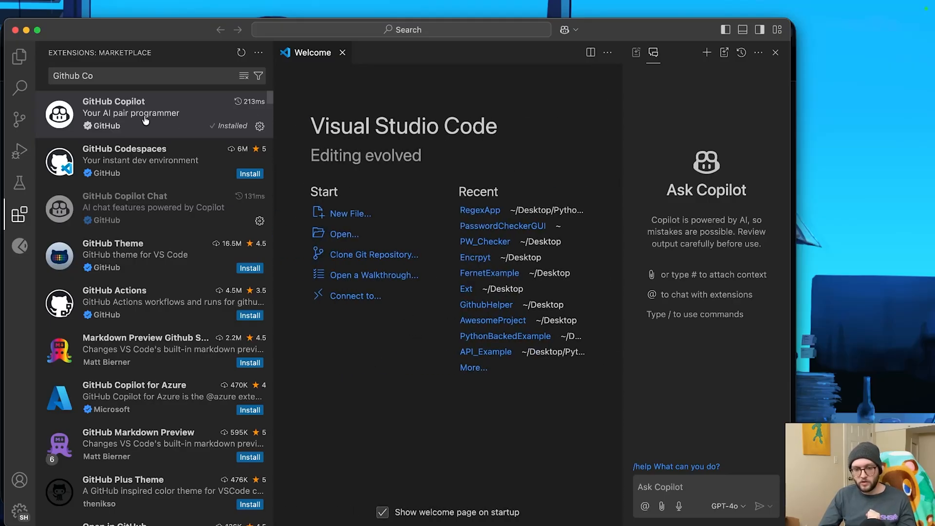
mouse_move(354, 148)
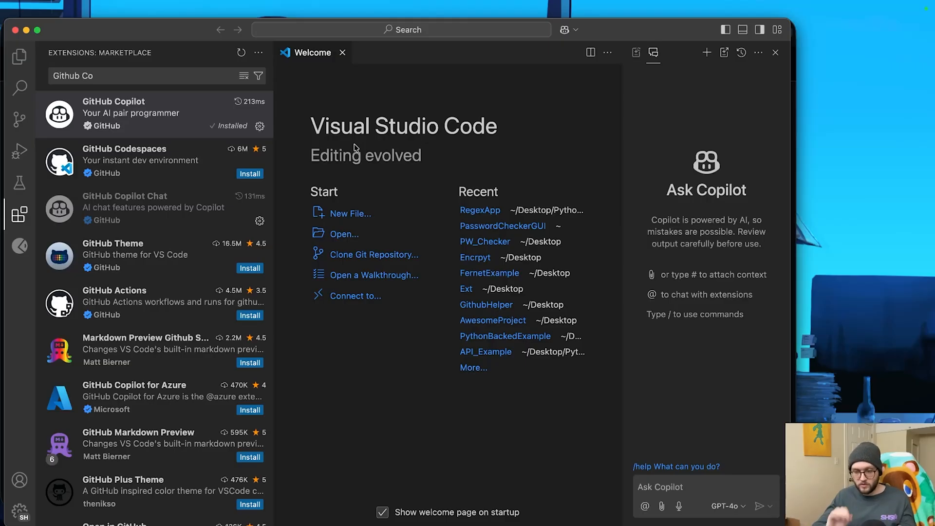
mouse_move(378, 236)
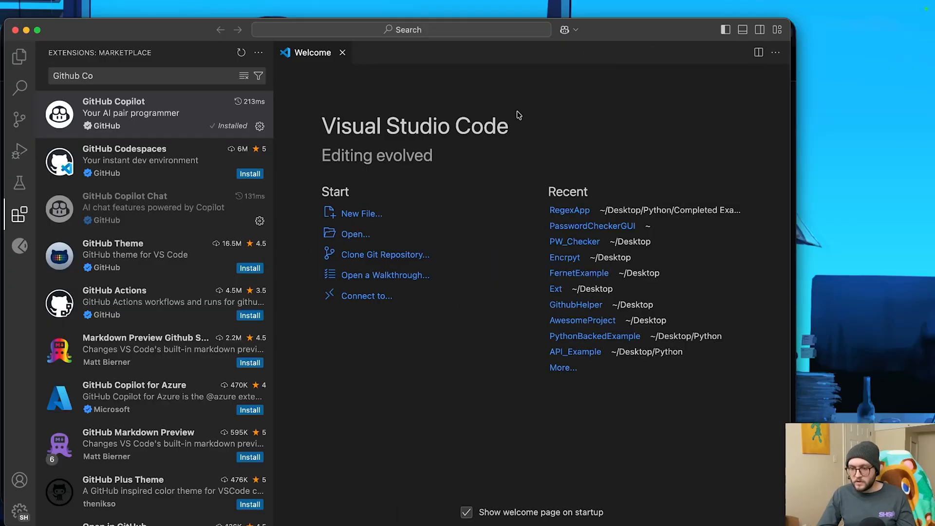
Step: Create a new untitled Python file and close the Welcome page
click(360, 213)
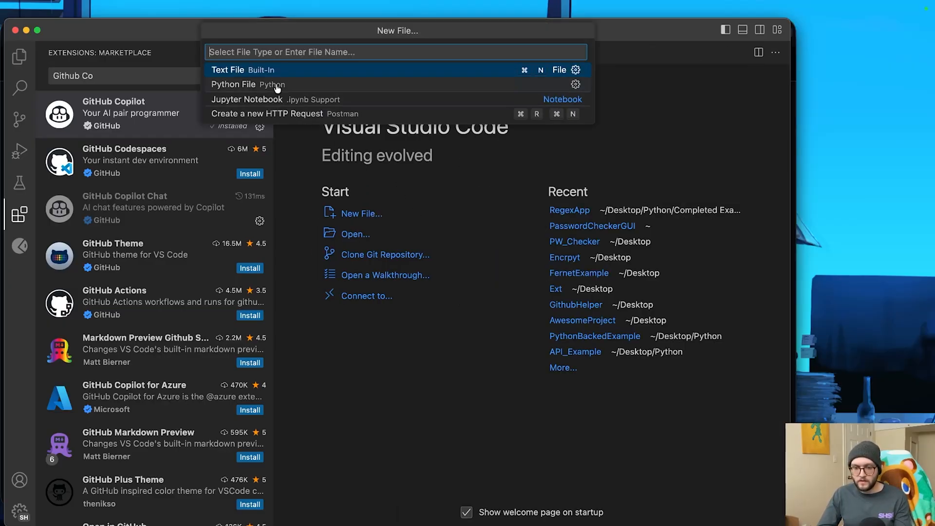
click(228, 70)
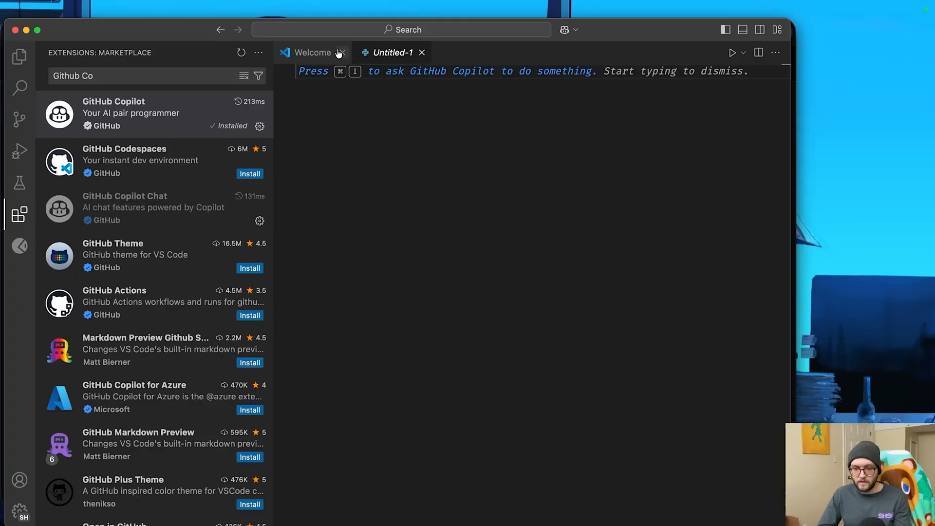
click(341, 53)
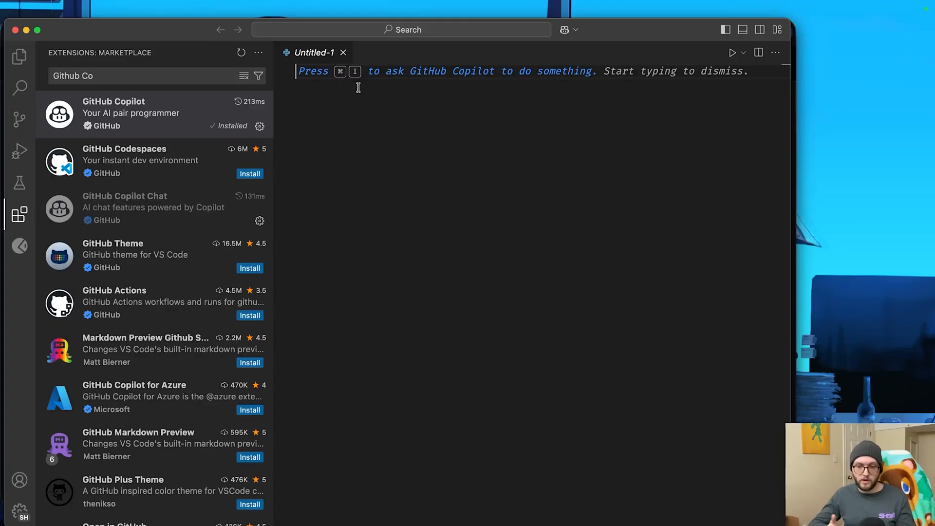
text(Ty)
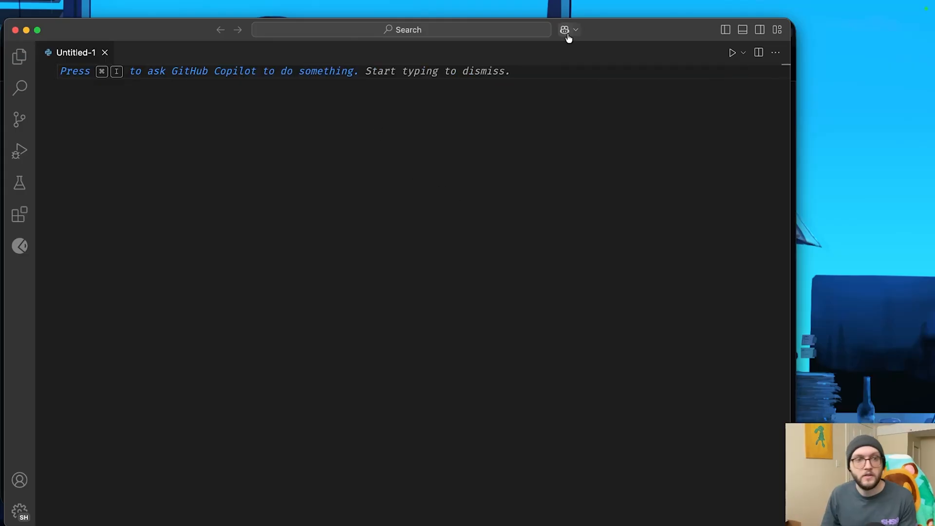
Step: Peek at the Copilot options menu and chat panel, leaving both closed
click(574, 30)
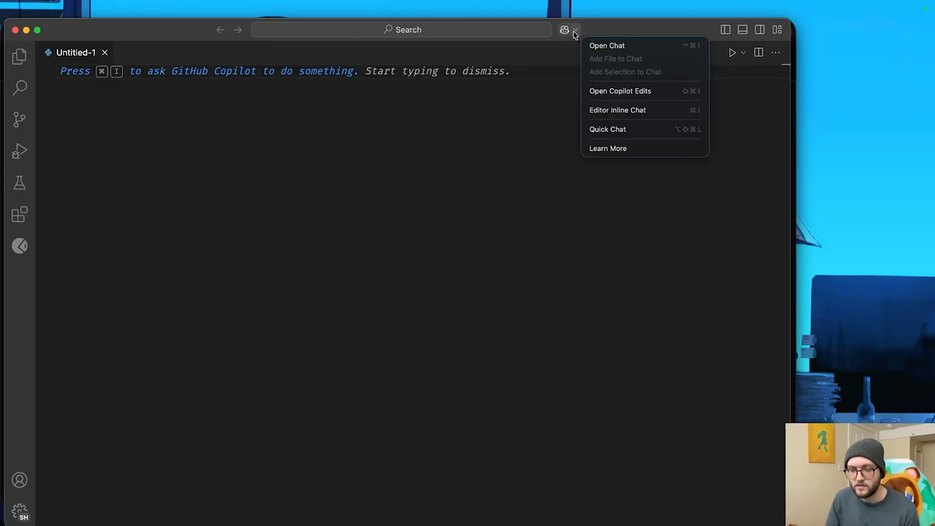
click(574, 30)
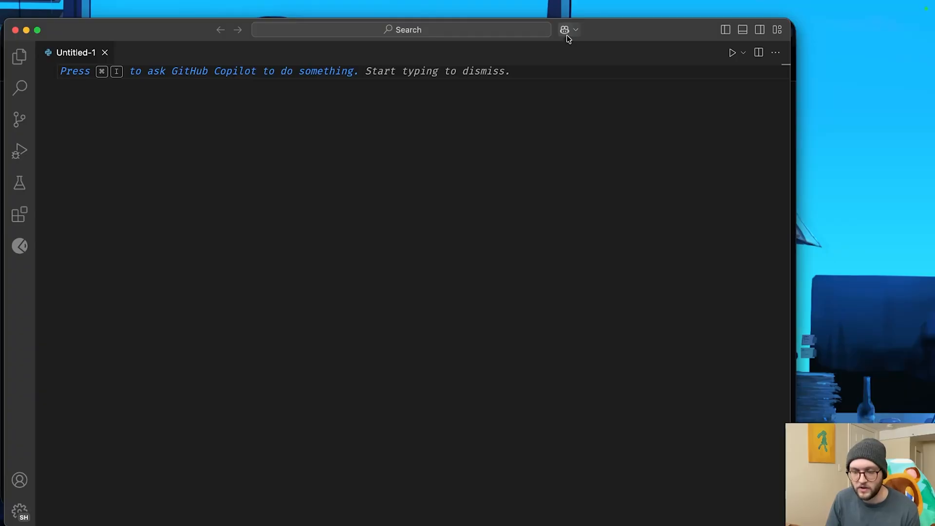
click(565, 30)
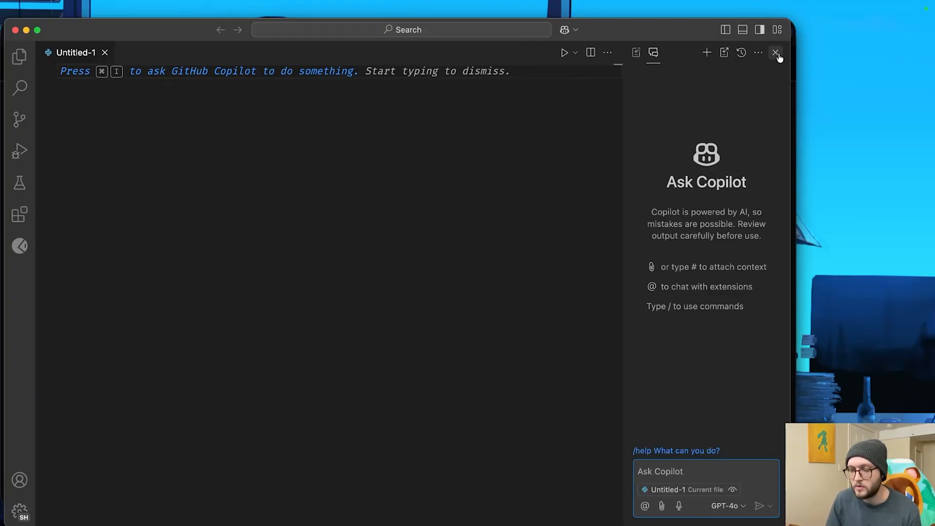
click(775, 52)
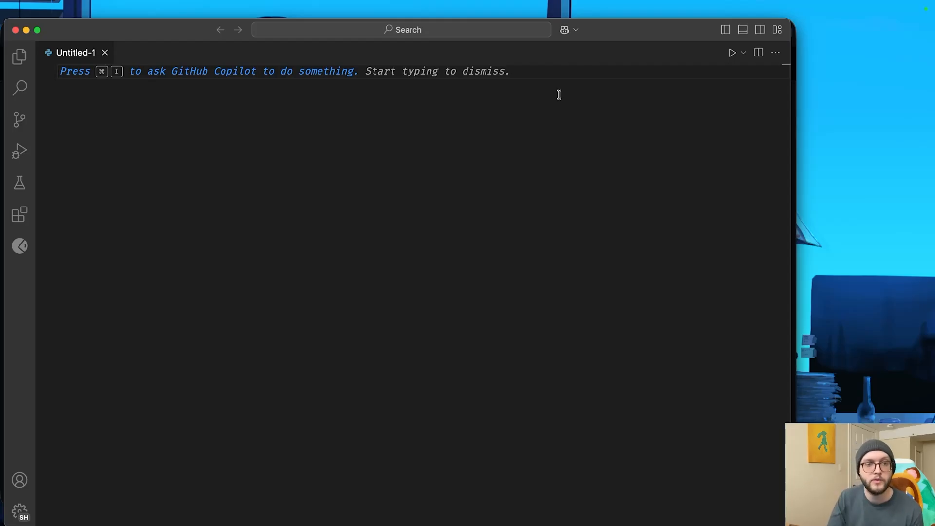
Step: Define a names list of "Alice", "Bob", "Charlie", "David", "Eve"
text(def)
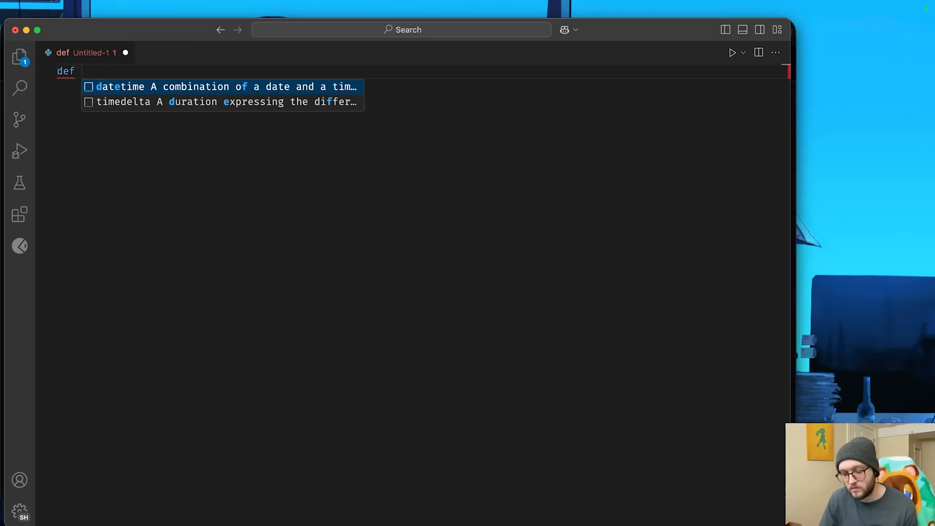
text(add_nu)
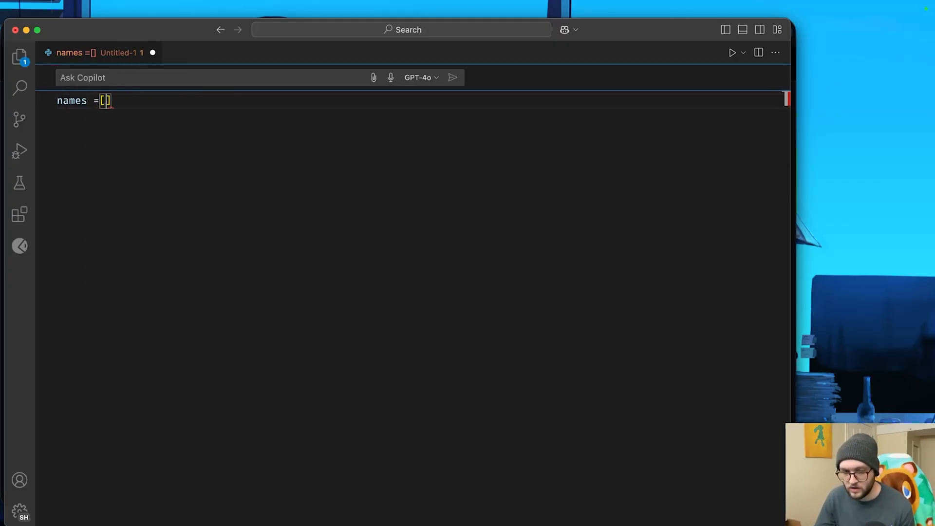
text("")
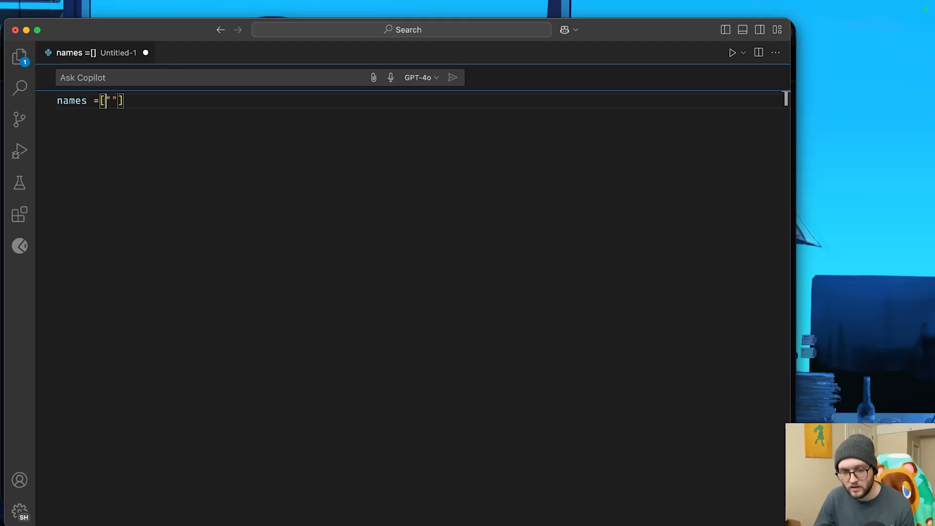
text("Alice", "Bob", "Charlie", "David", "Eve")
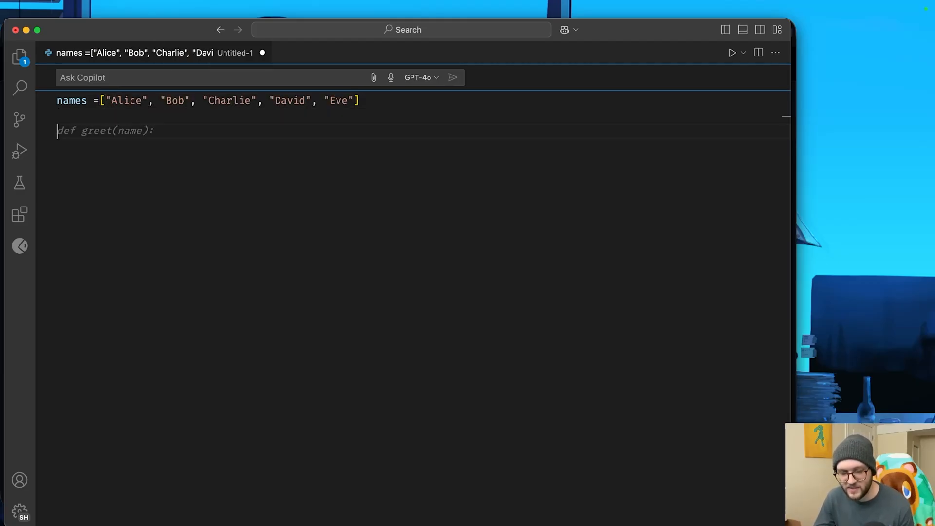
Step: Start a 'for i, name in enumerate' loop header below the names list
text(f)
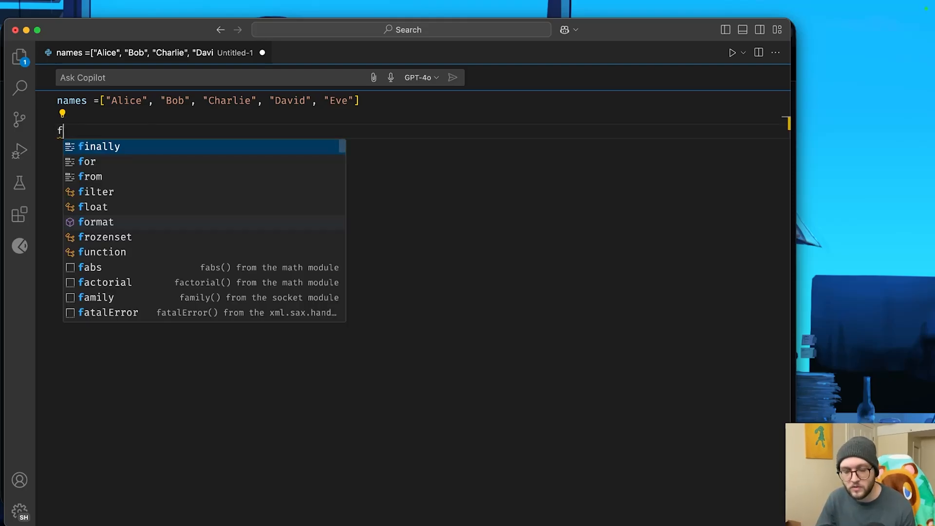
text(or i, name in enumerate)
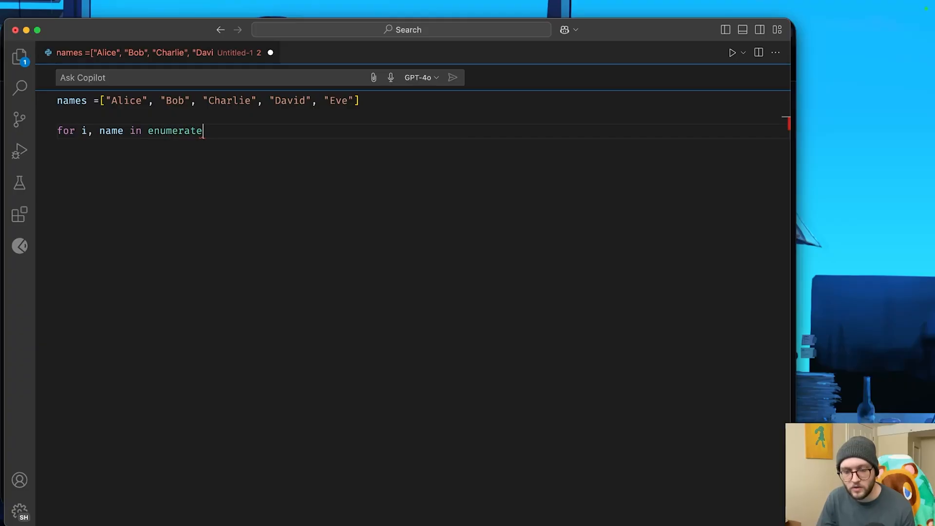
Step: Complete the header with '(names):' and cycle to Copilot's next loop-body suggestion
text((names):)
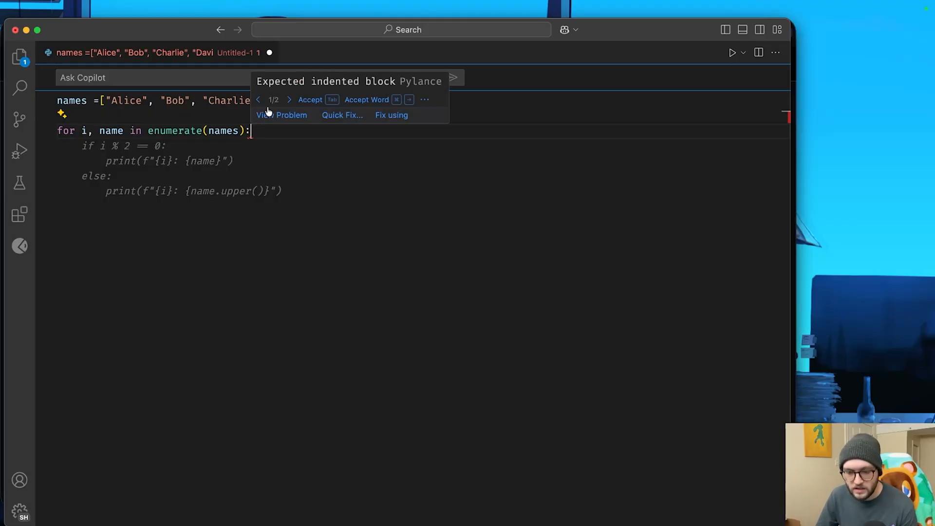
click(289, 99)
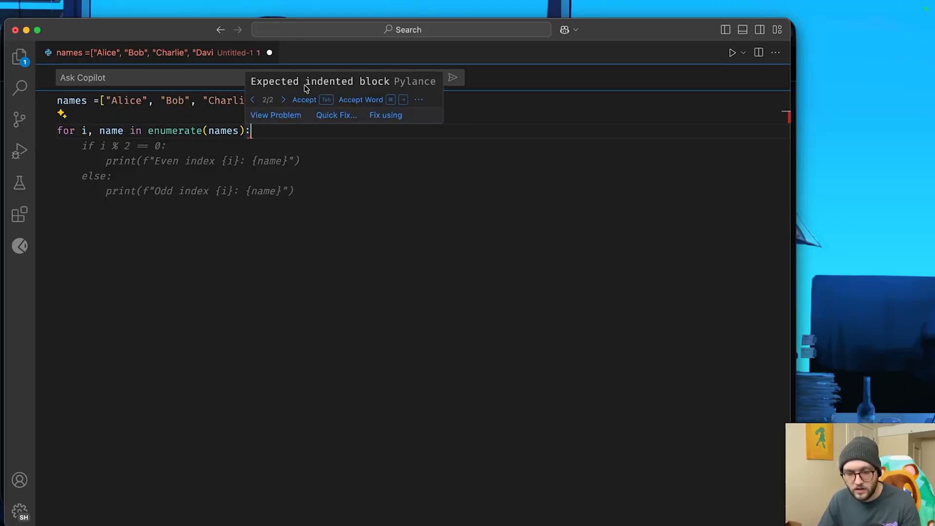
mouse_move(325, 88)
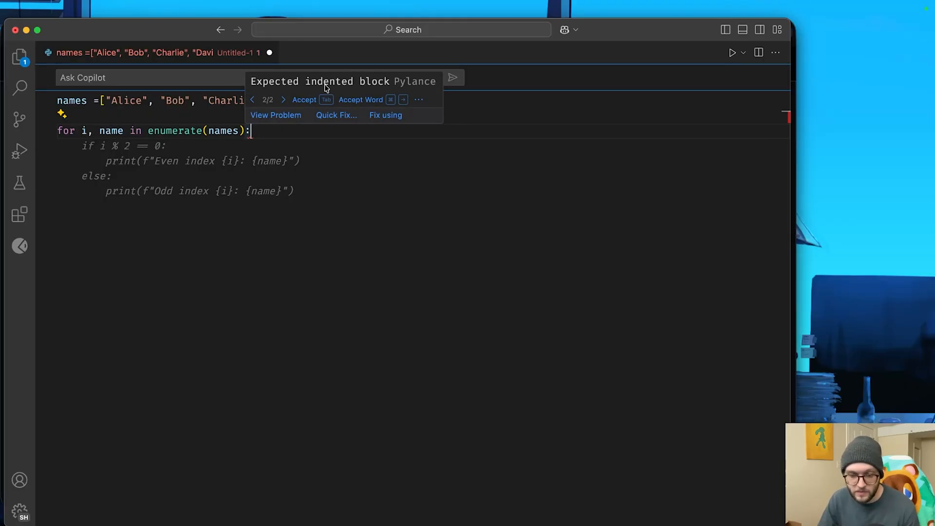
mouse_move(285, 123)
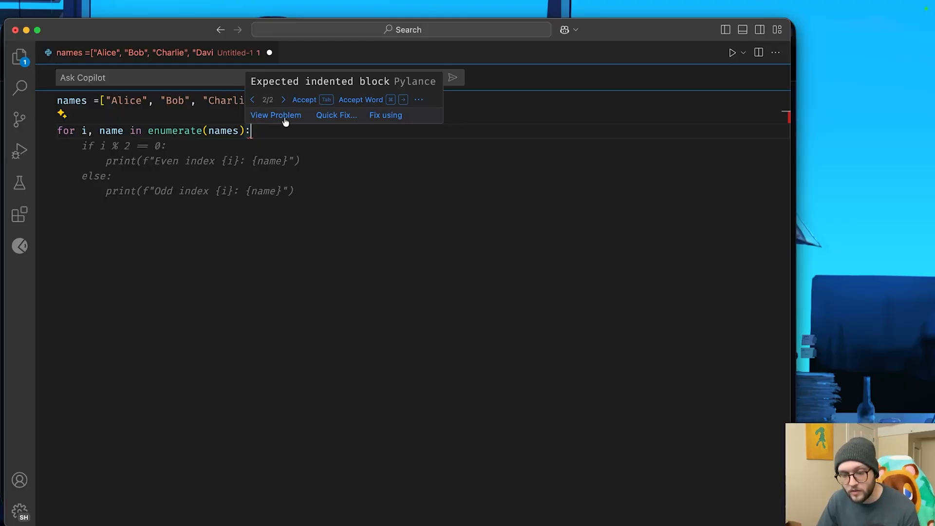
Step: Fix the missing loop body using Copilot, accepting the proposed print line
click(336, 115)
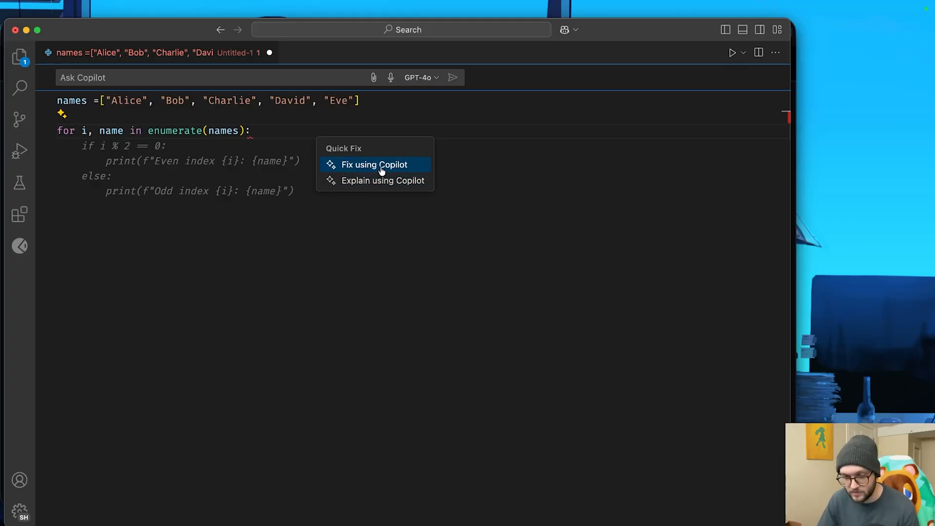
click(374, 164)
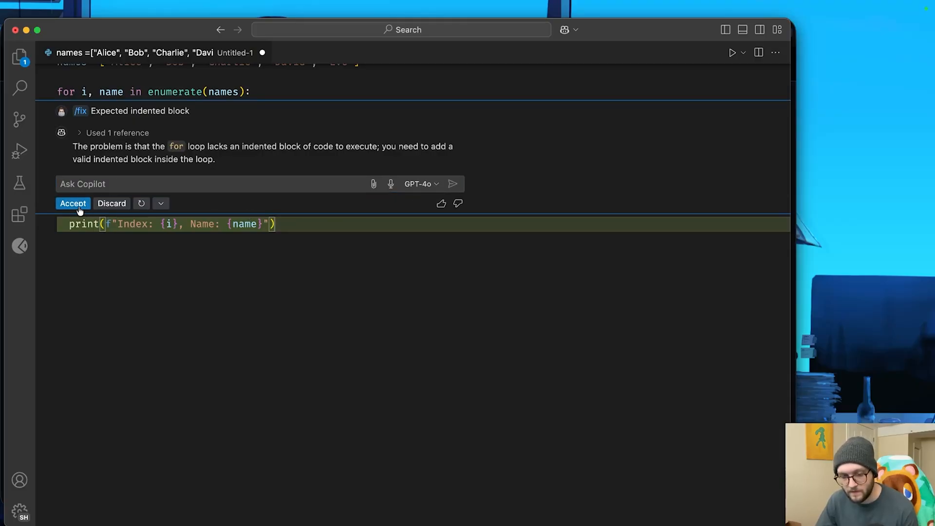
click(72, 204)
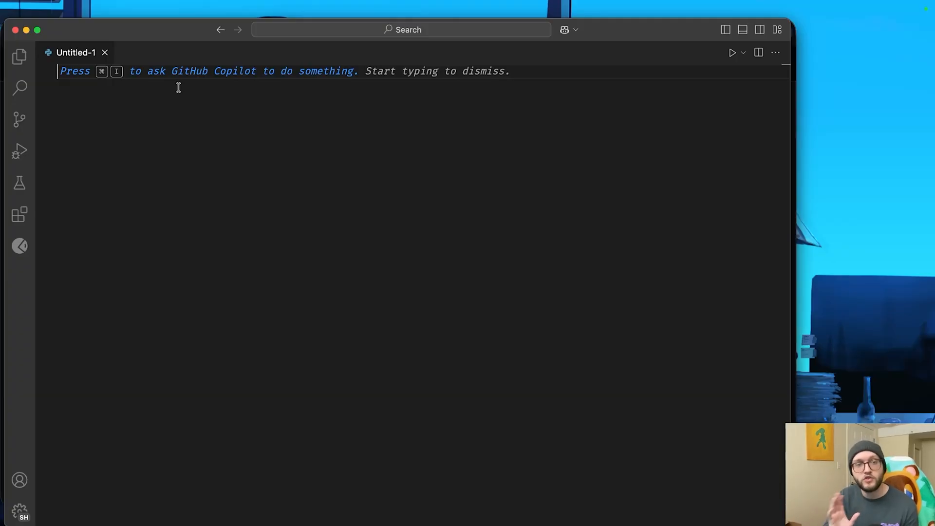
Step: Write a '# Create a simple Flask web Application' comment, app = Flask(__name__) and the index route
text(# Create a simple)
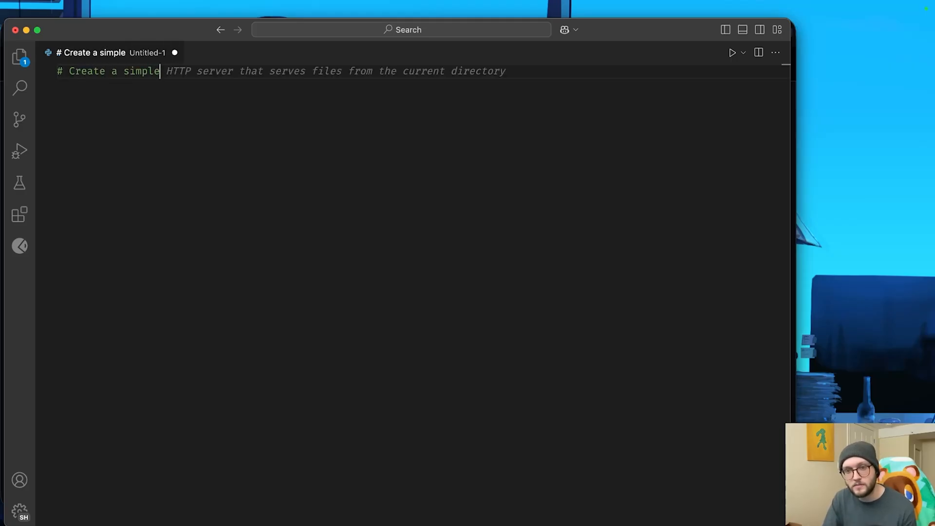
text(Flask web)
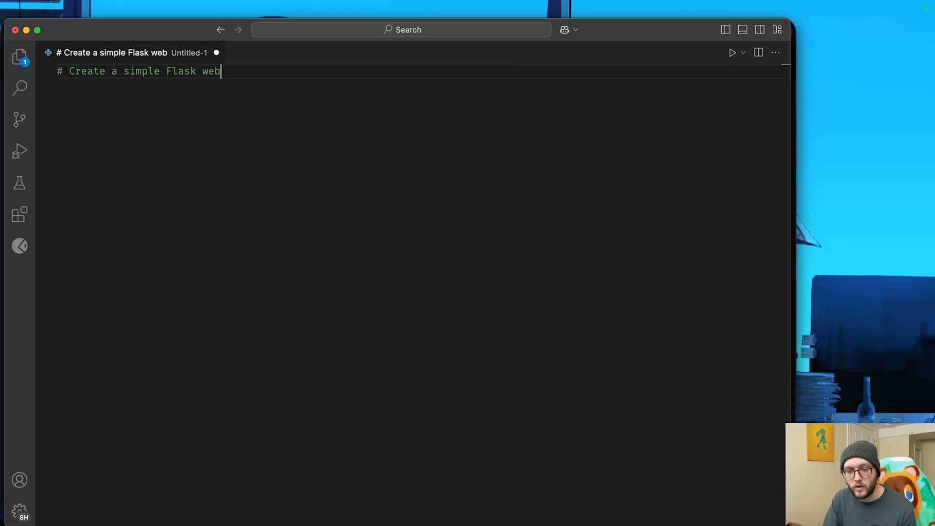
text(Application)
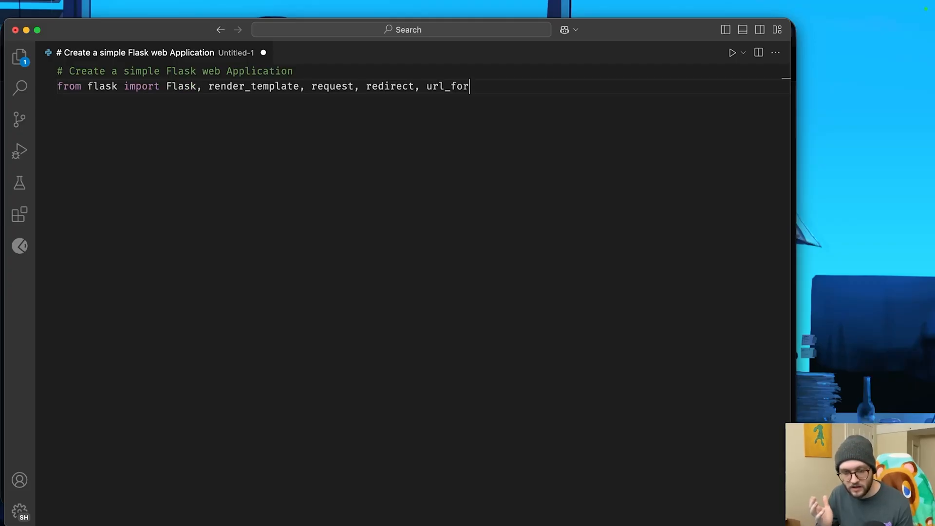
key(Enter)
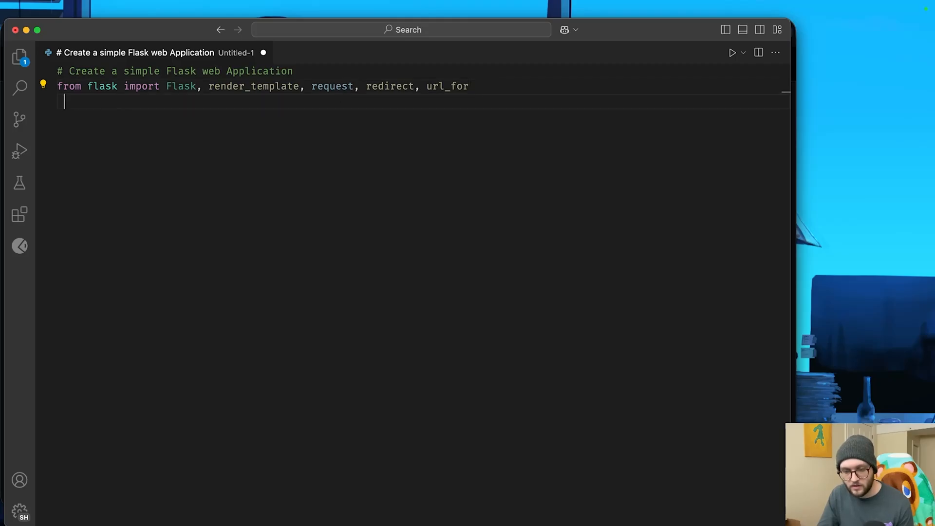
text(app = Flask(__name__))
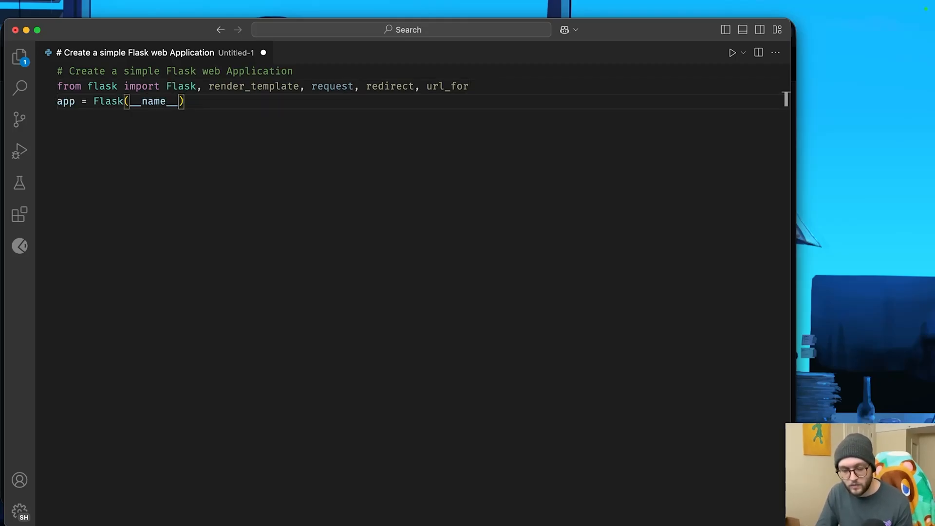
text(@app.route('/'))
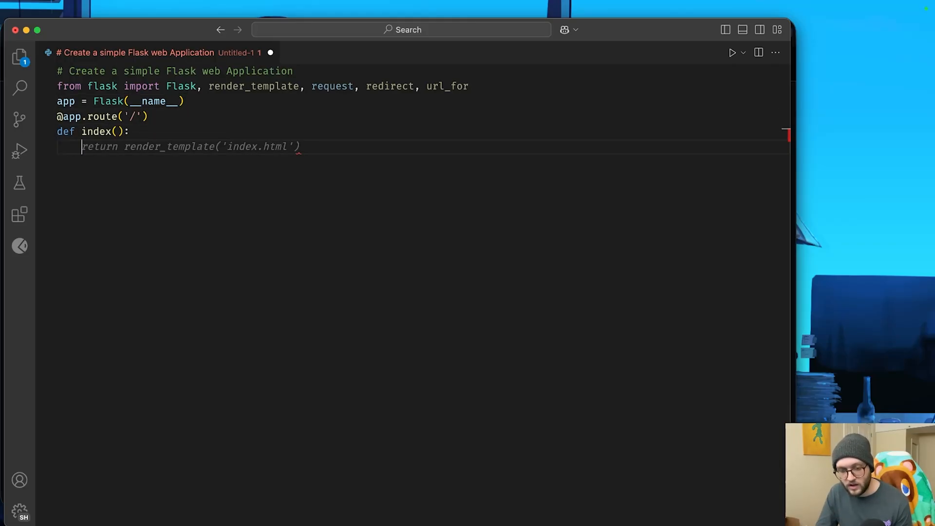
Step: Add the POST submit and success/<name> routes, a debug run block, and an index.html comment
text(@app.route('/submit', methods=['POST']))
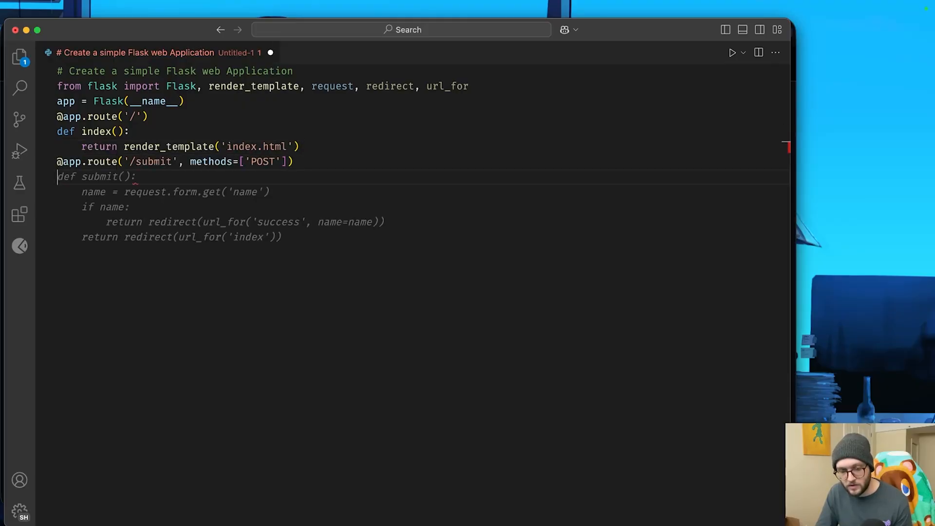
key(Tab)
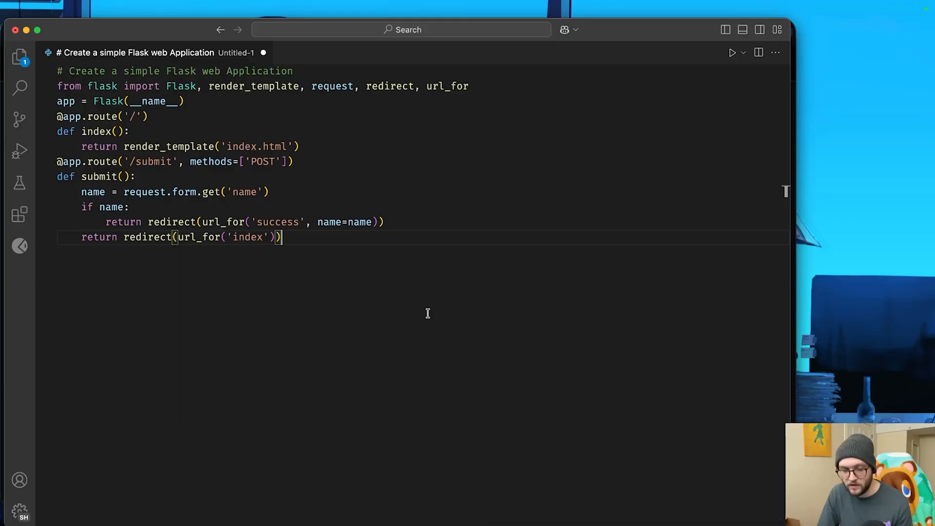
text(@app.route('/success/<name>'))
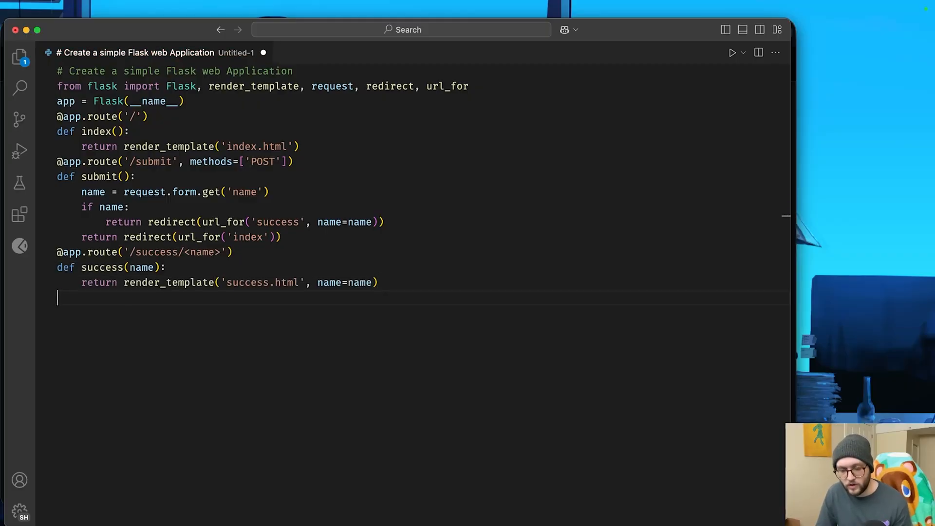
text(if __name__ == '__main__':)
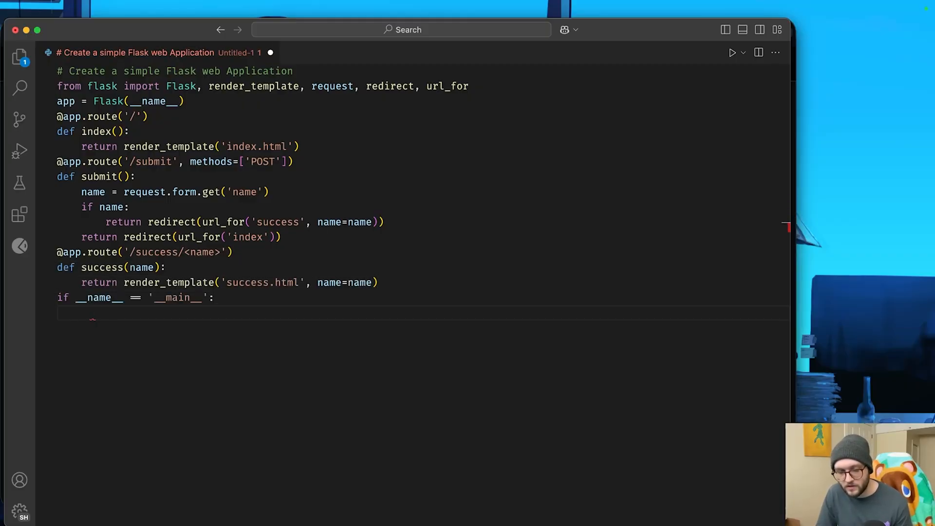
text(app.run(debug=True))
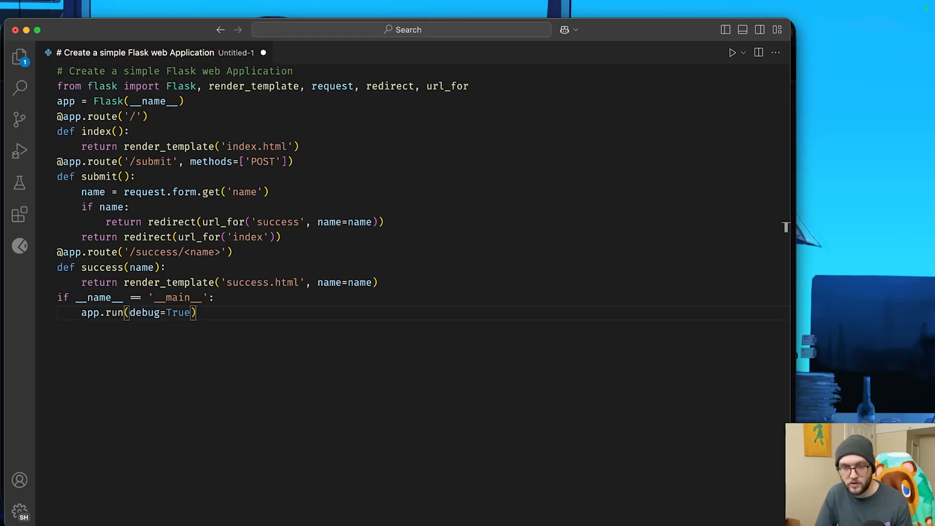
text(# index.html)
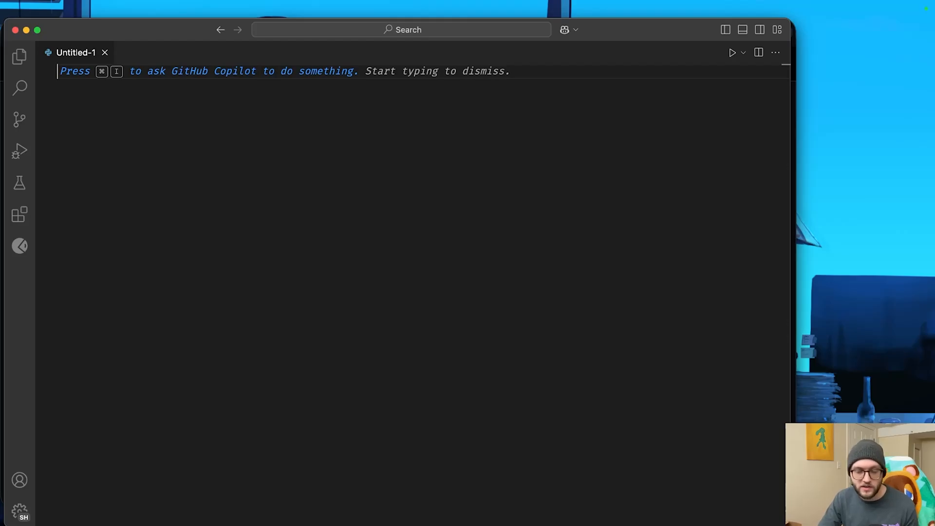
Step: Write a comment about calculating the Nth Fibonacci number recursively and let Copilot generate the function
text(# Func)
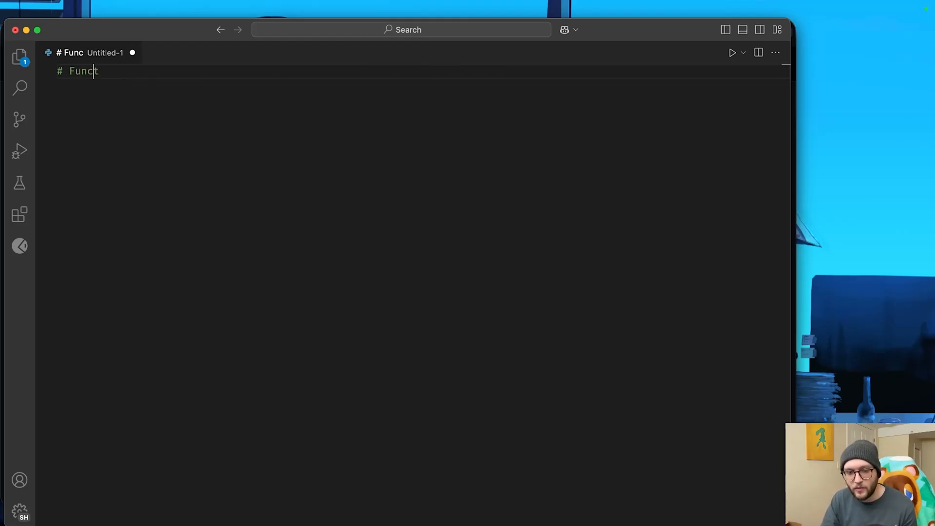
text(tion to calcu)
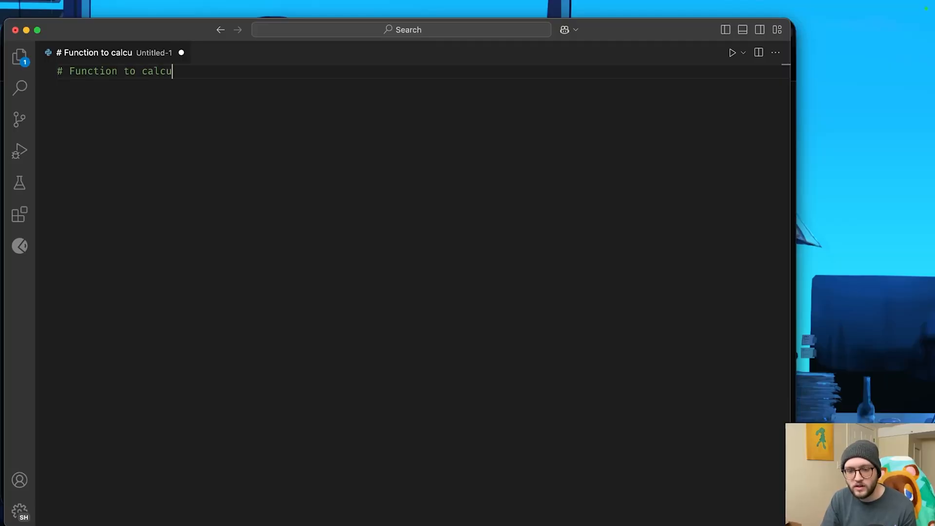
text(late the N)
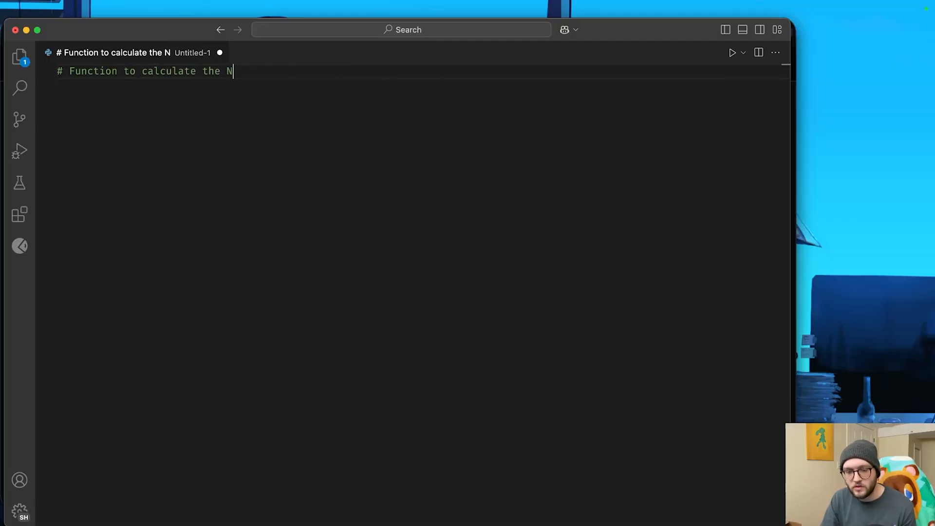
text(th)
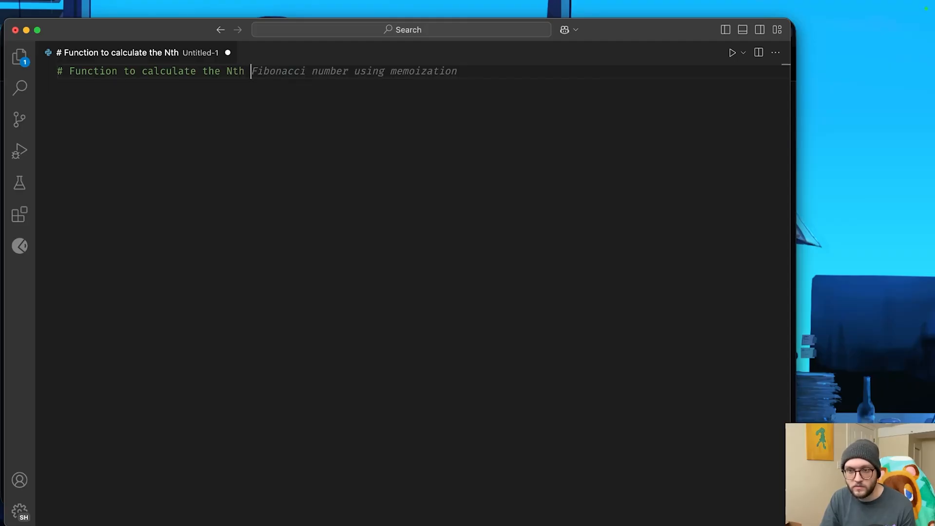
text(Fibonacci number re)
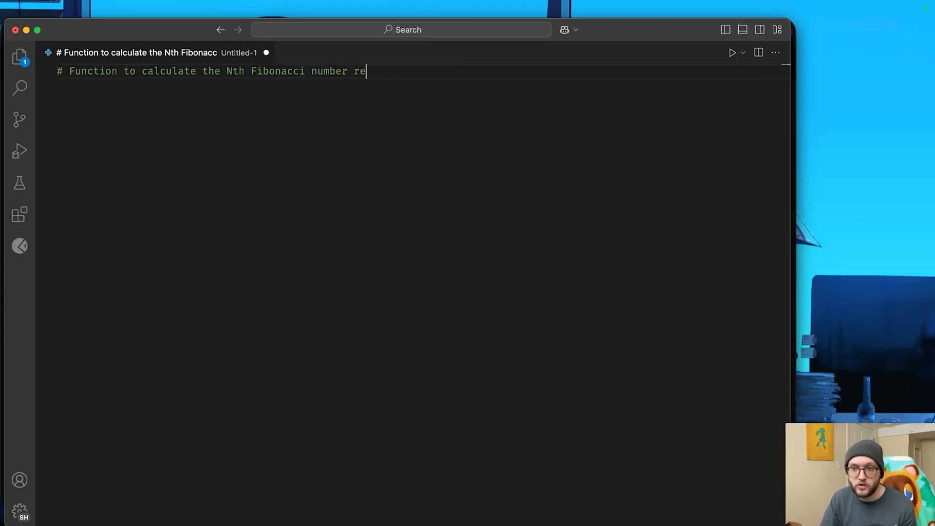
text(cursively)
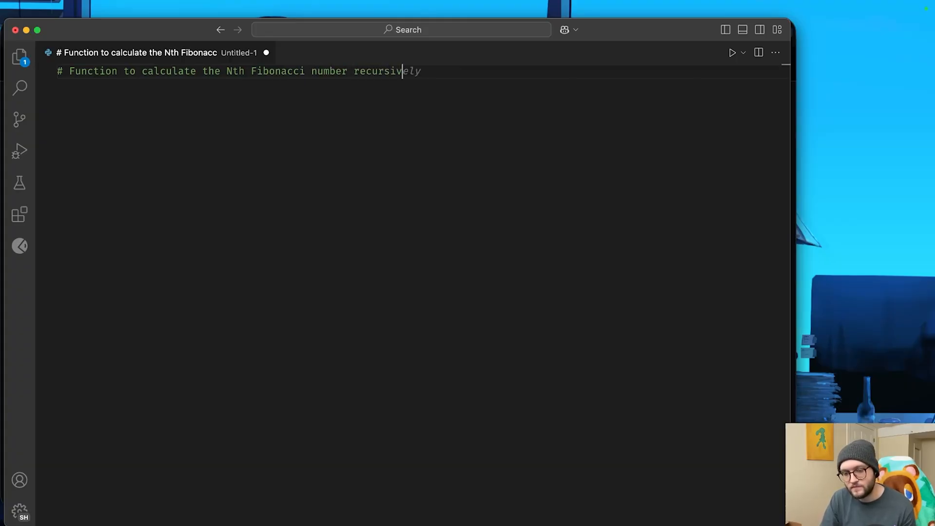
text(def fibonacci(n):)
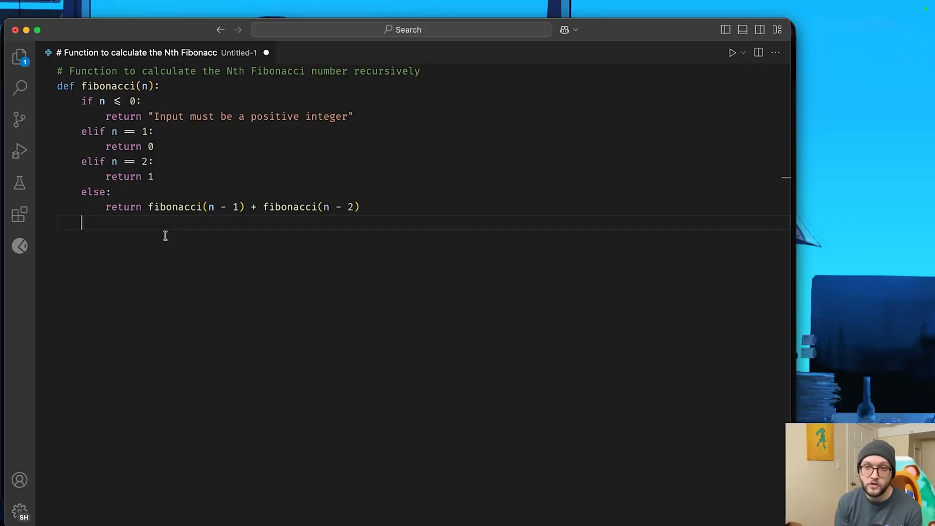
mouse_move(32, 282)
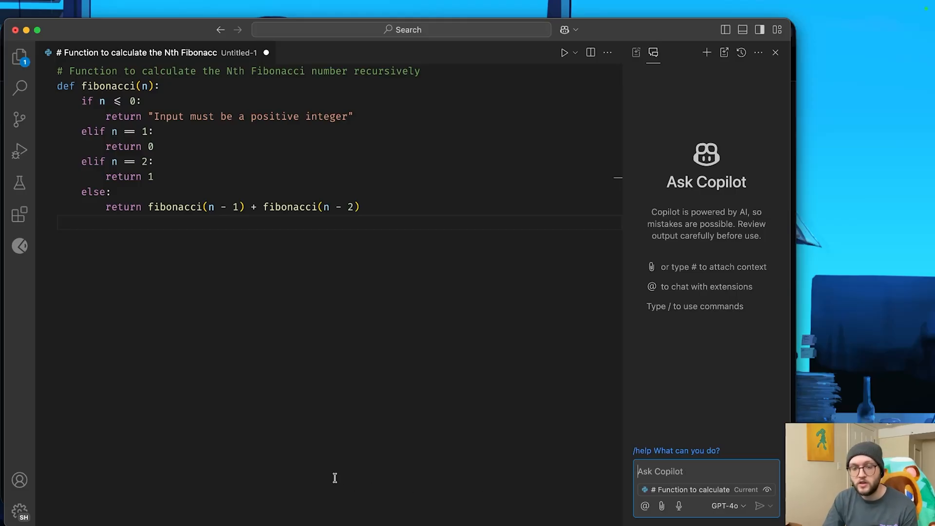
Step: Select all the code and have Copilot Chat /explain the fibonacci function
key(cmd+a)
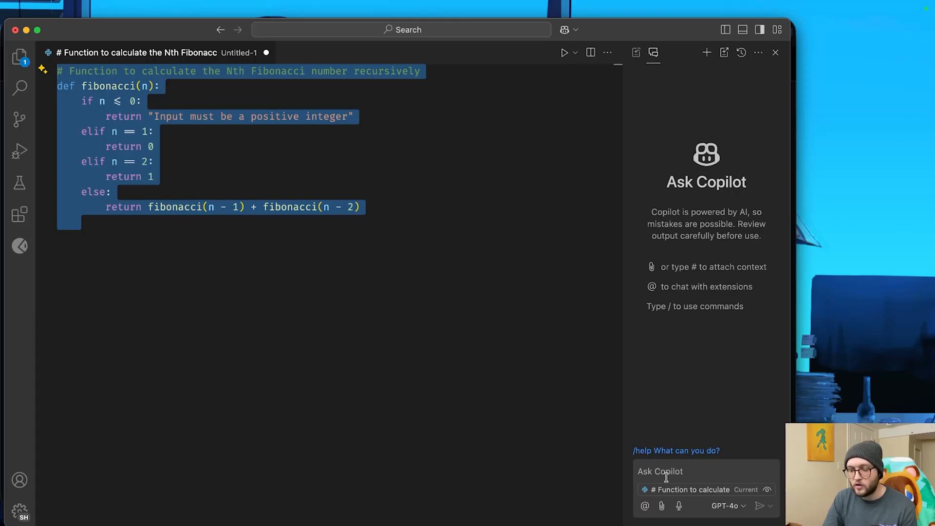
text(/ex)
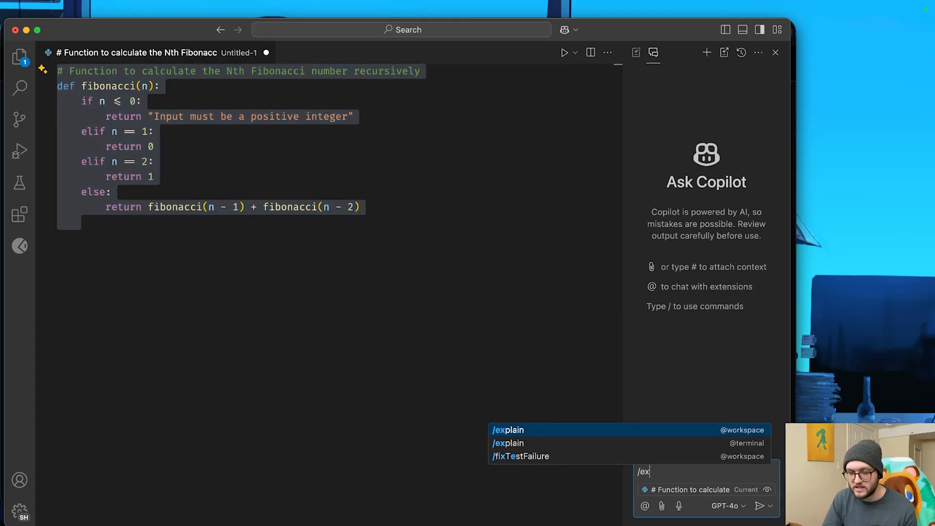
click(507, 430)
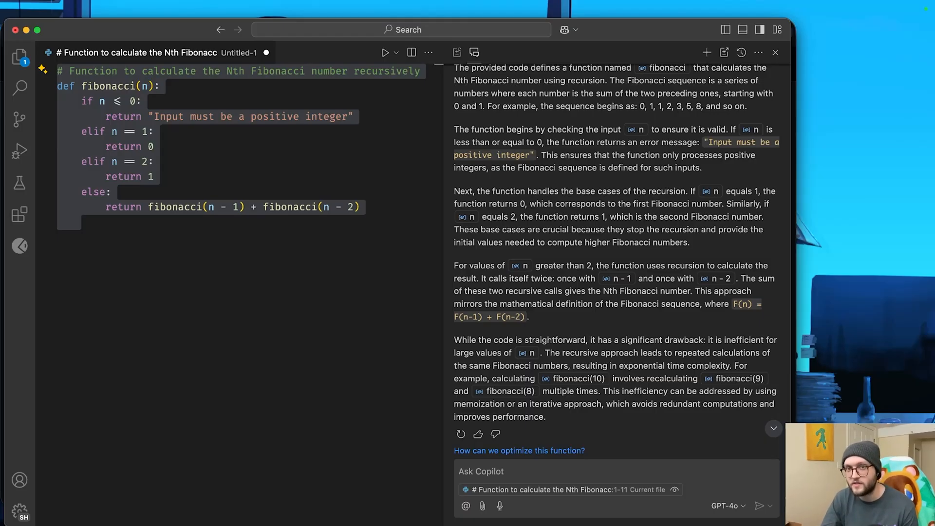
scroll(down, 3)
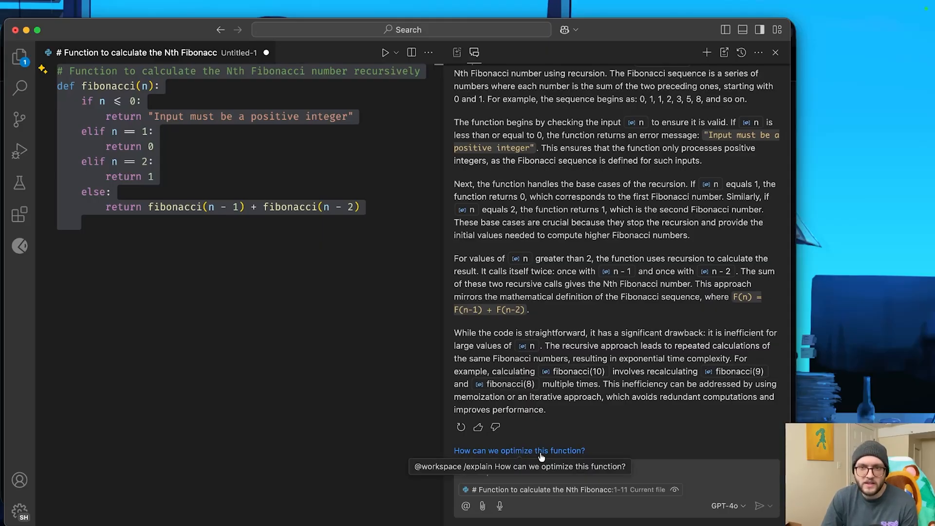
Step: Ask how the function could be optimized and read the memoization and iterative versions
click(519, 450)
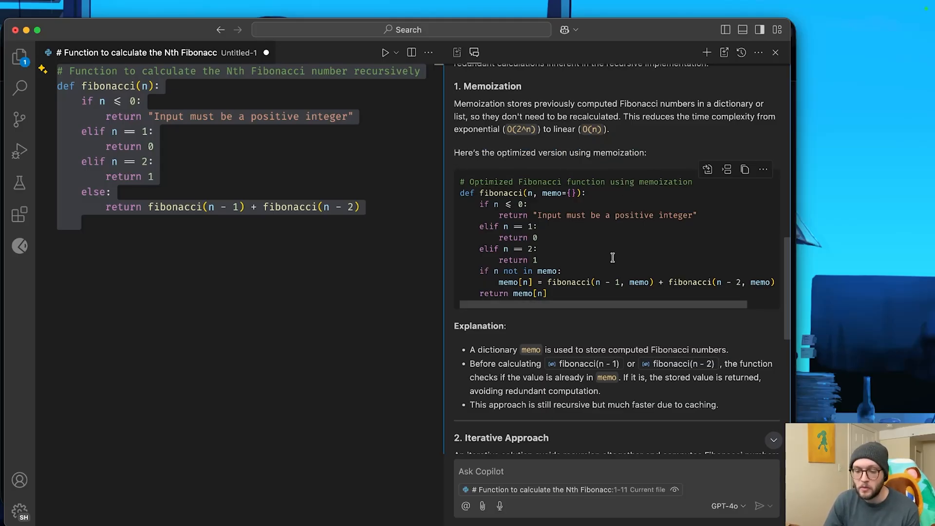
scroll(down, 3)
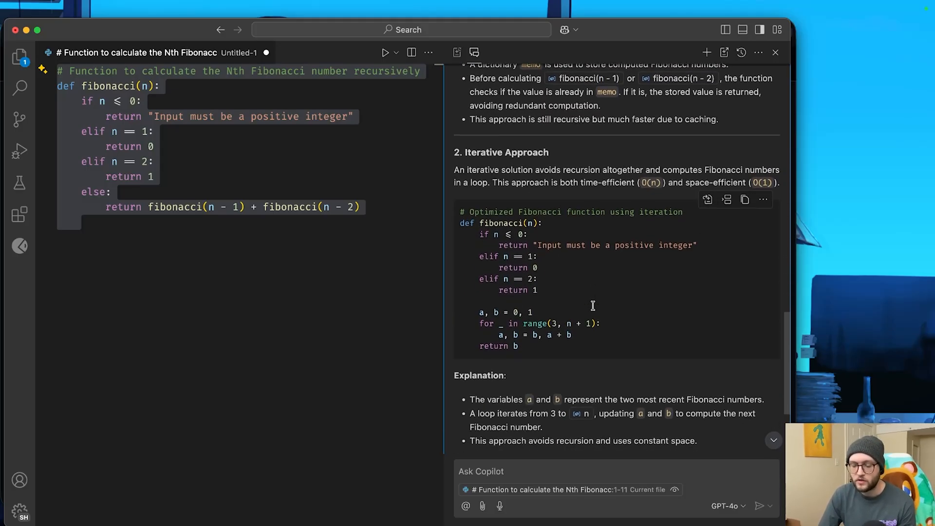
scroll(down, 3)
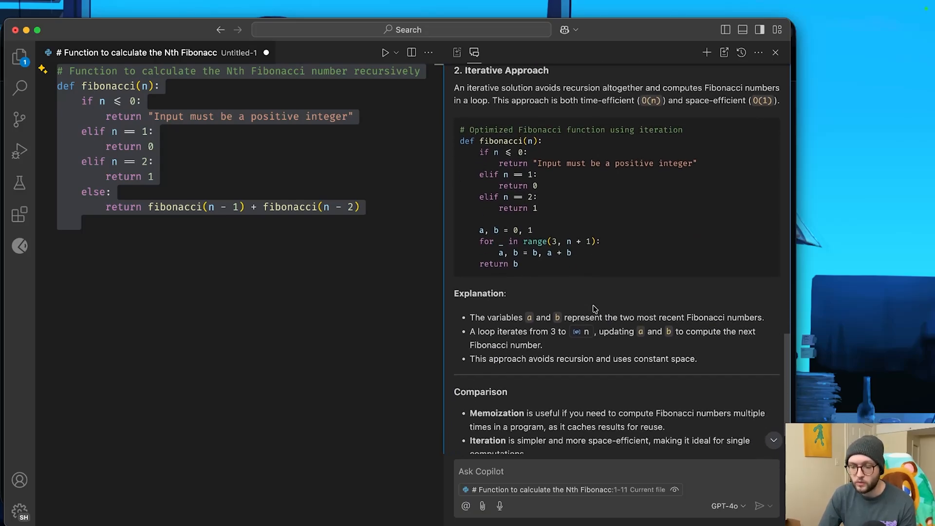
scroll(down, 3)
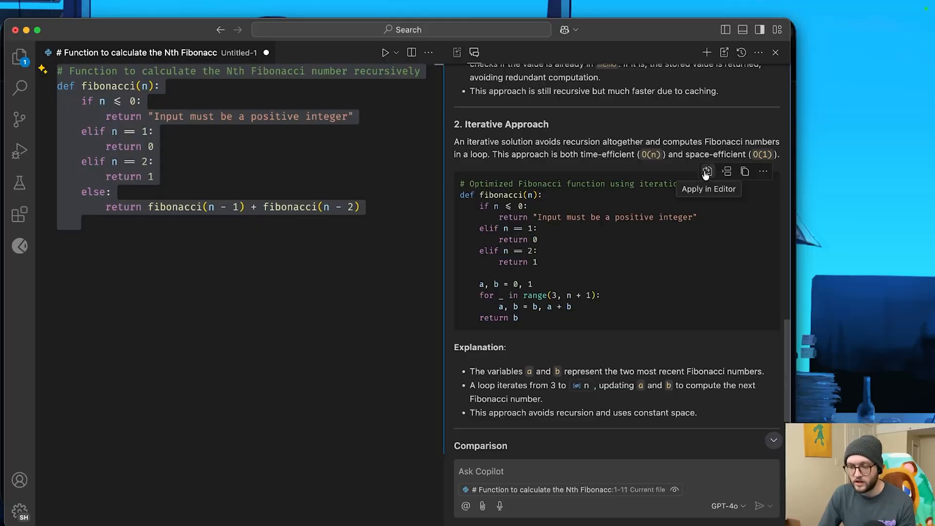
Step: Apply Copilot's iterative fibonacci version into the editor as pending changes
click(707, 171)
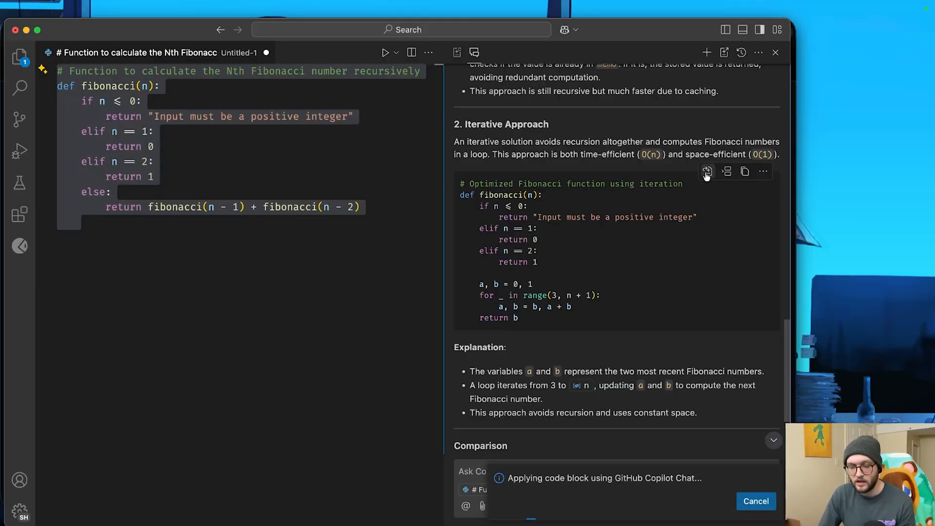
click(707, 171)
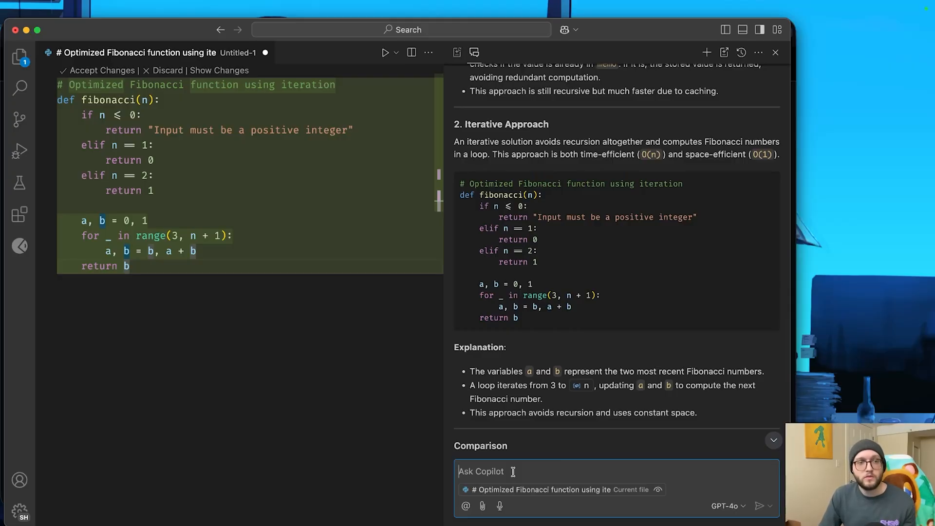
Step: Have Copilot generate unittest tests for fibonacci via /tests and apply them as a new test file
text(/t)
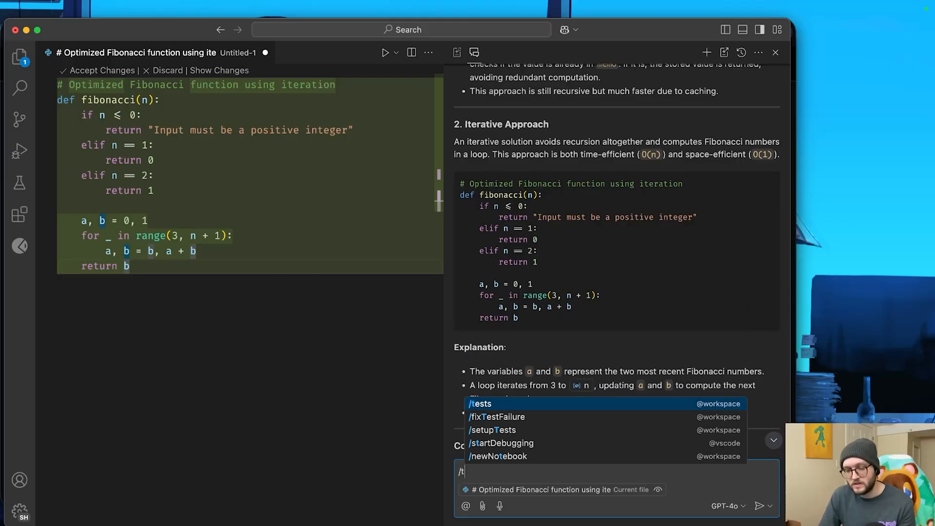
click(480, 404)
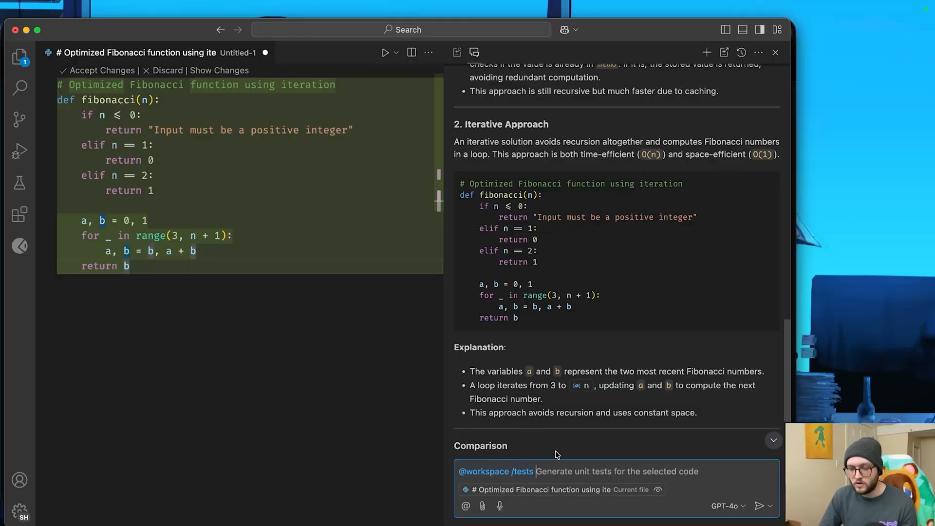
text(Gen)
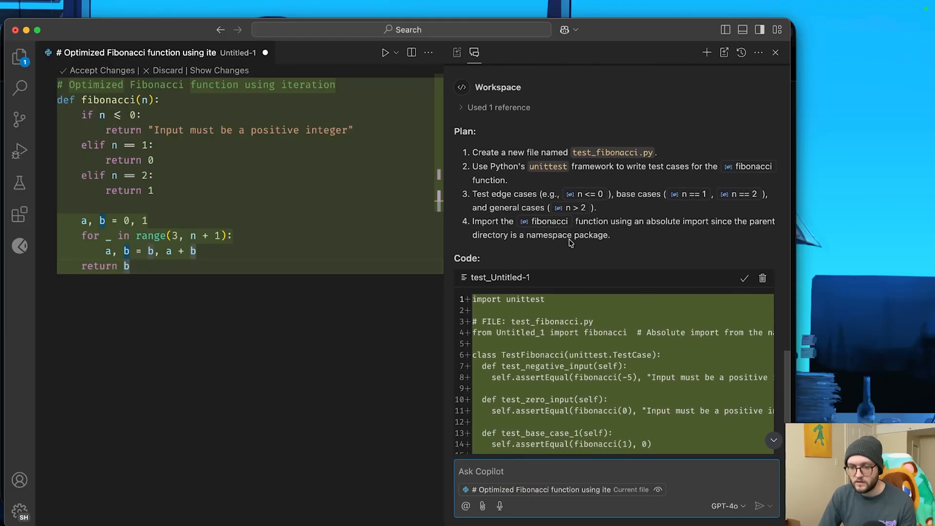
scroll(down, 3)
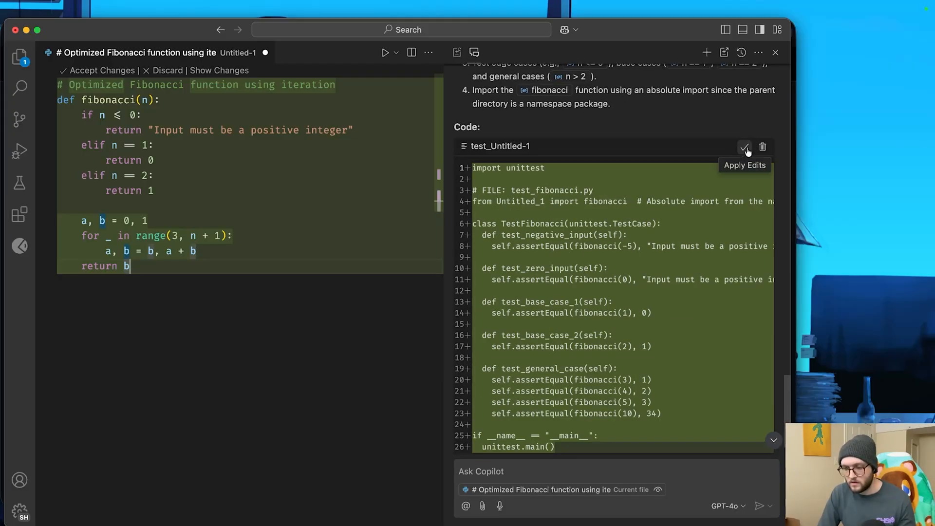
click(745, 147)
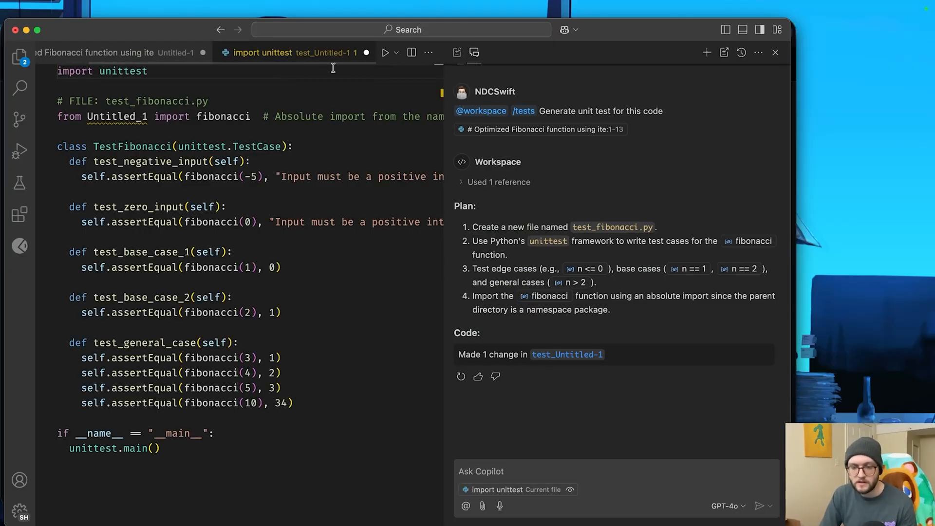
mouse_move(323, 64)
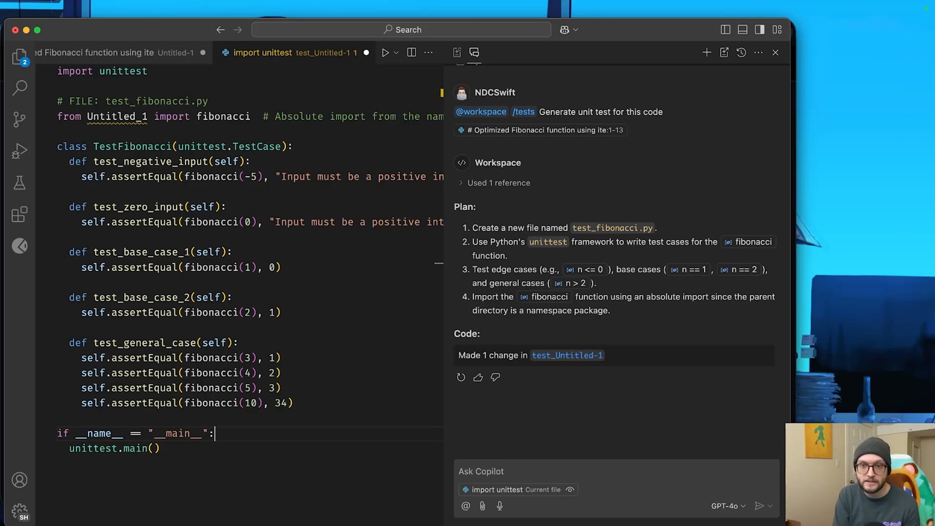
Step: Return to the Untitled-1 file holding the iterative fibonacci function
click(119, 53)
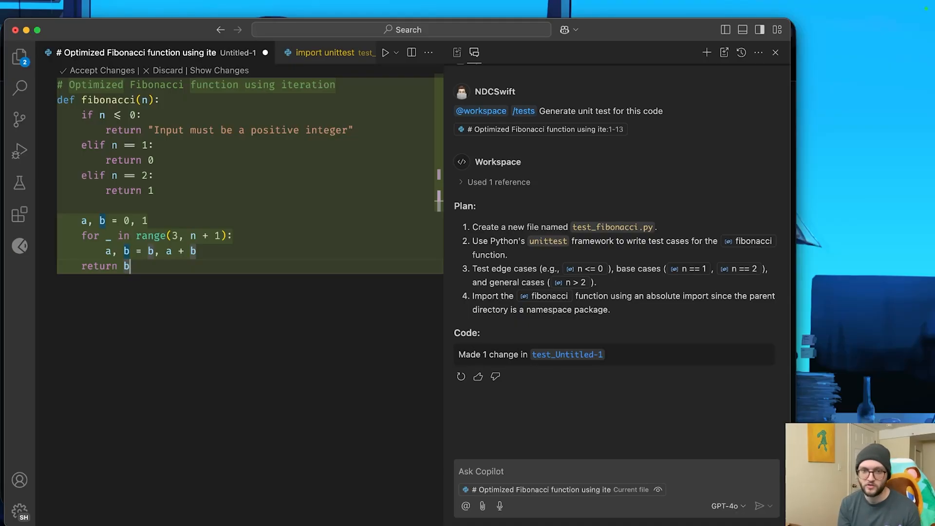
mouse_move(322, 352)
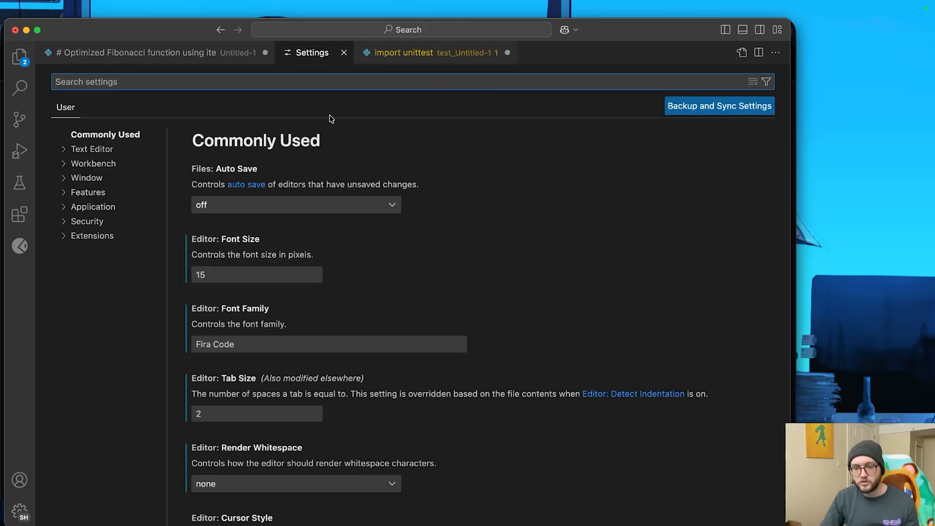
Step: Filter Settings to 'Copilot' and select the GitHub Copilot extension category
click(93, 236)
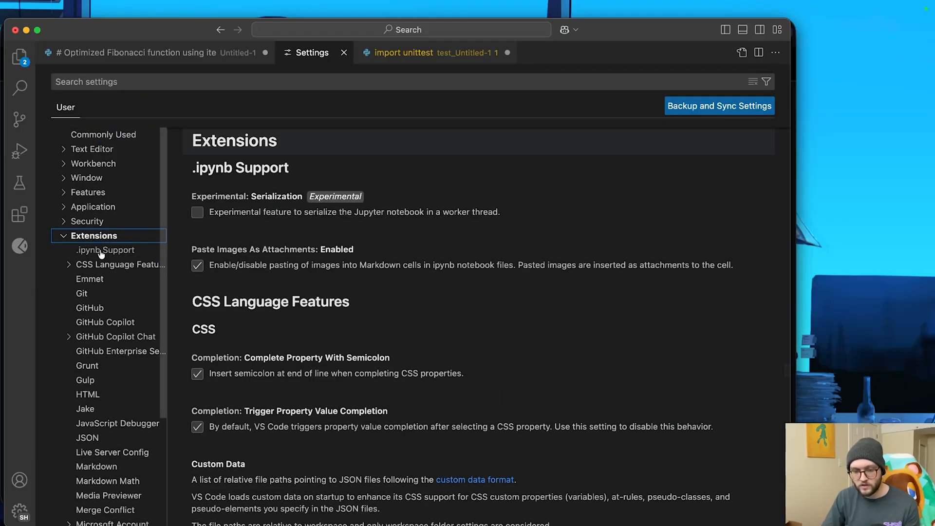
text(Co)
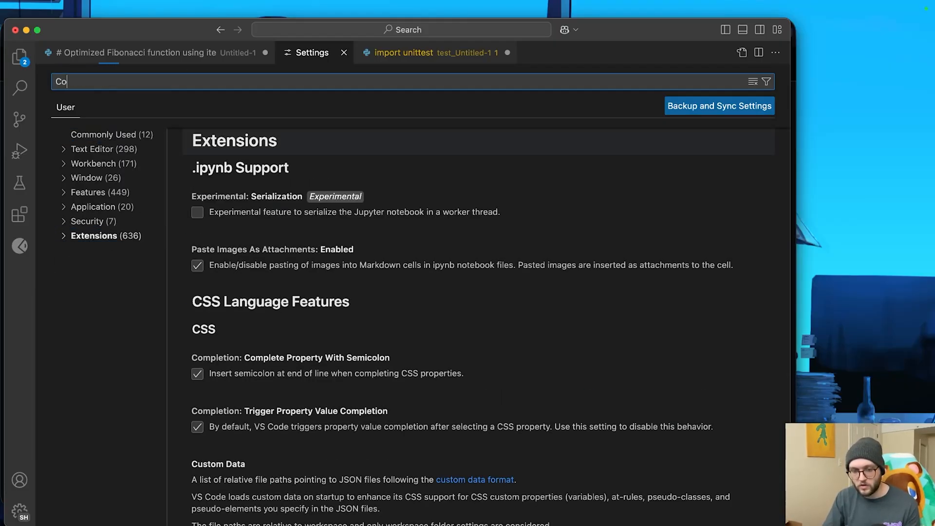
text(pilot)
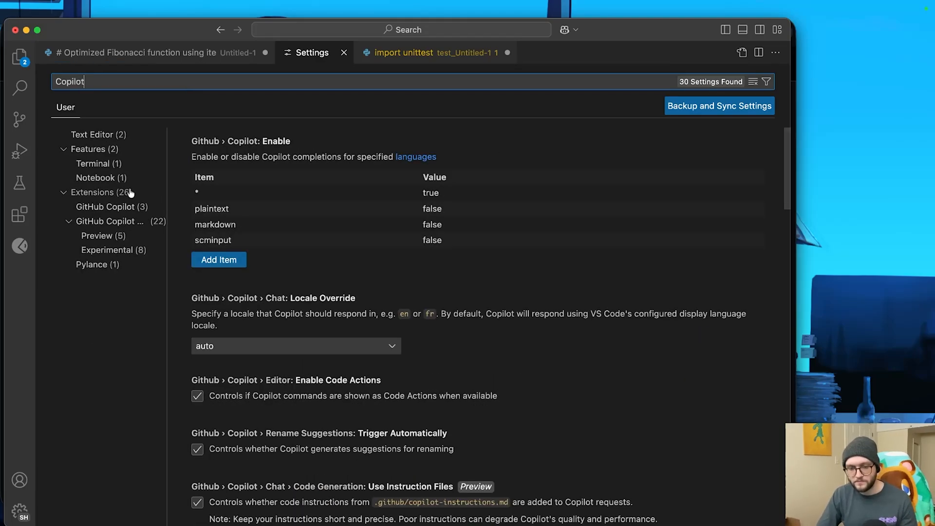
click(109, 206)
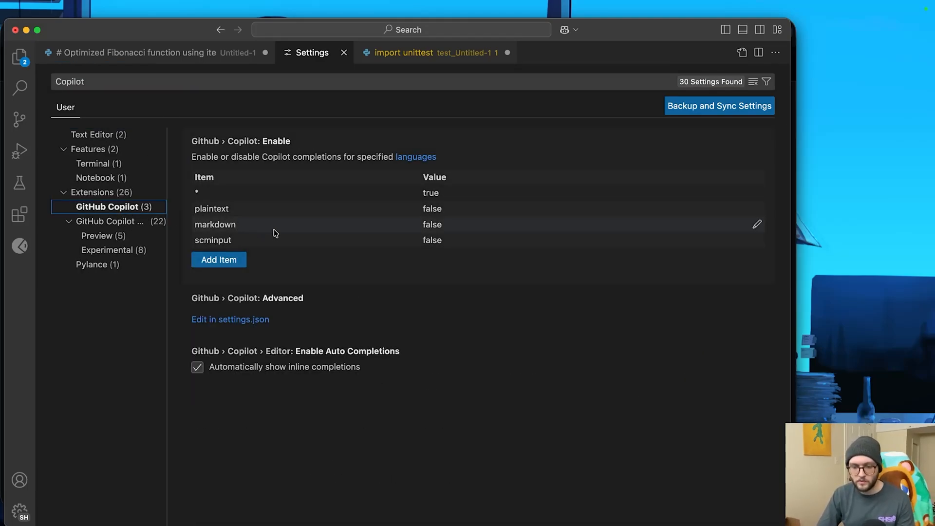
mouse_move(300, 331)
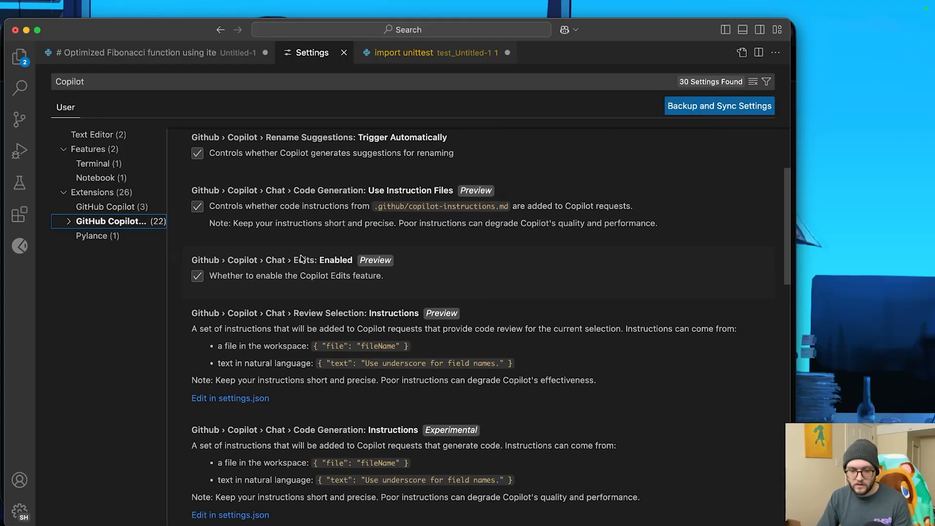
Step: Browse down through the listed Copilot completion and chat settings
scroll(down, 3)
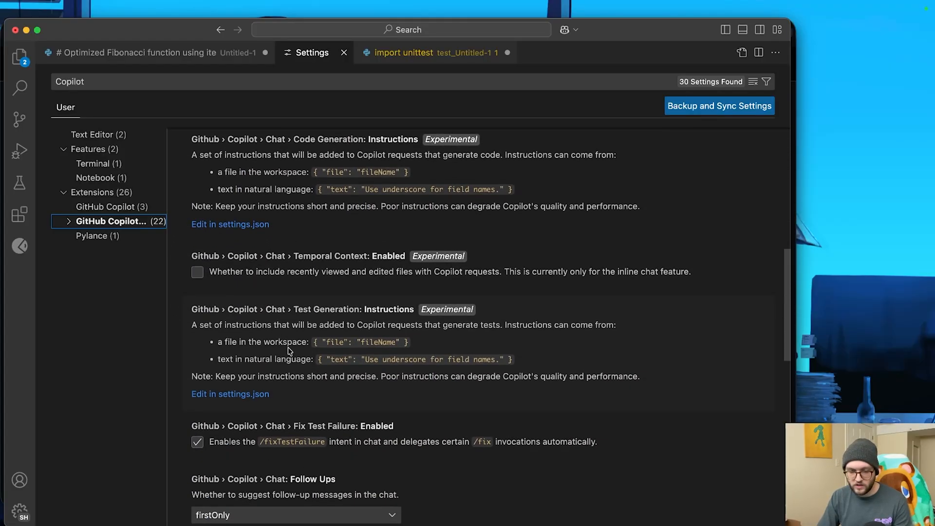
scroll(down, 3)
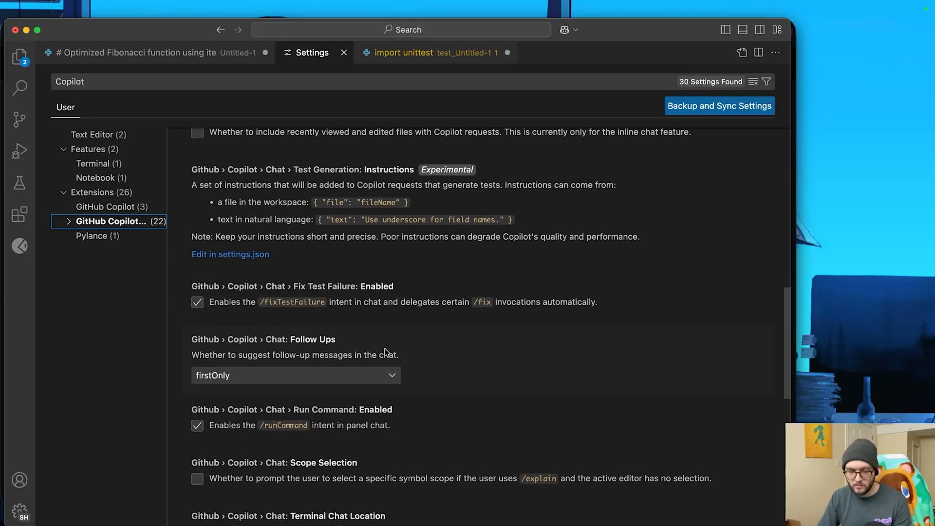
scroll(down, 3)
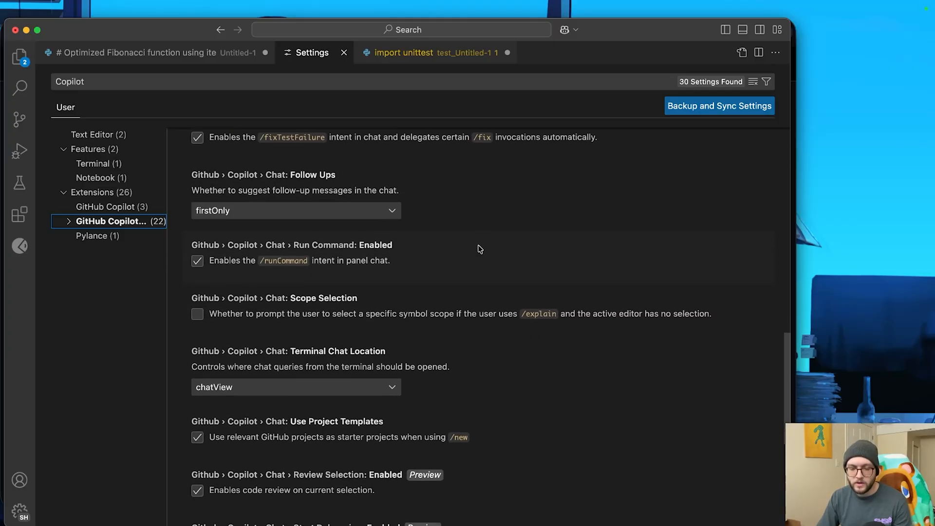
scroll(down, 3)
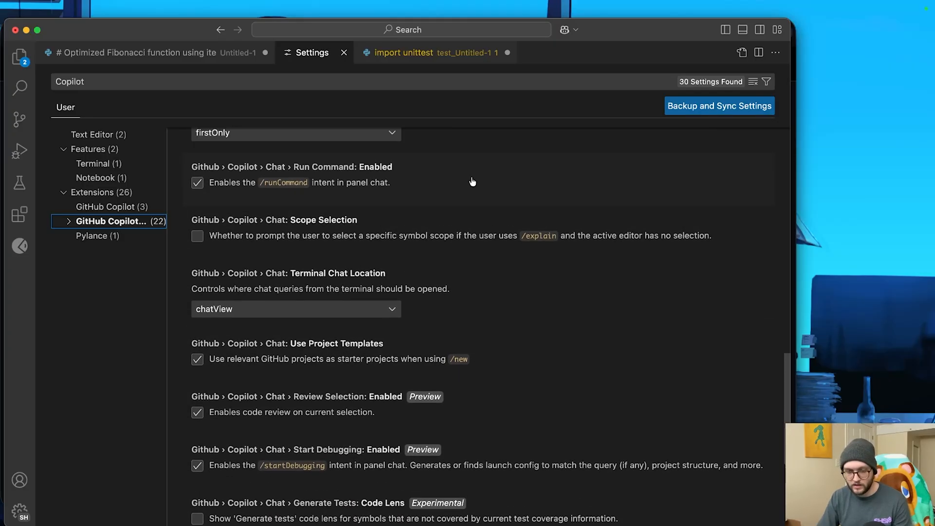
scroll(down, 3)
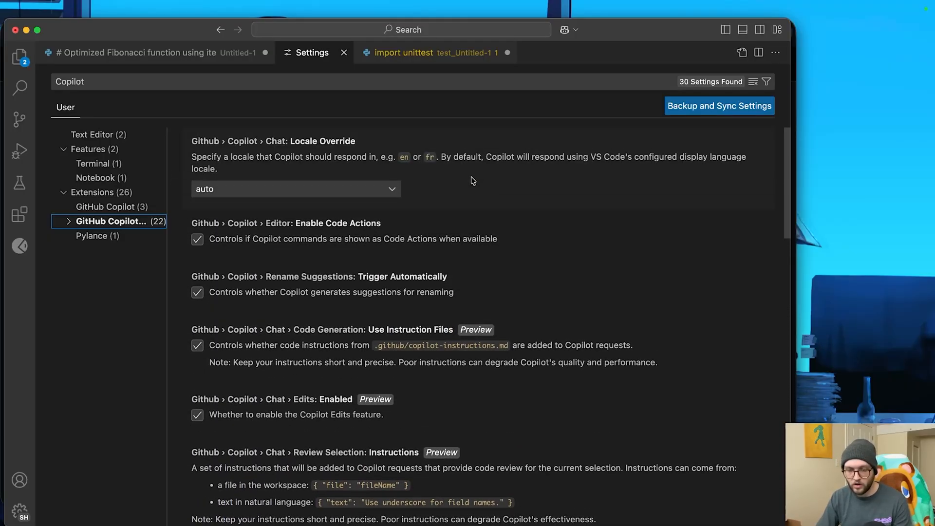
Step: Keep Chat: Locale Override on 'auto' and return to the Fibonacci file beside Copilot Chat
click(295, 189)
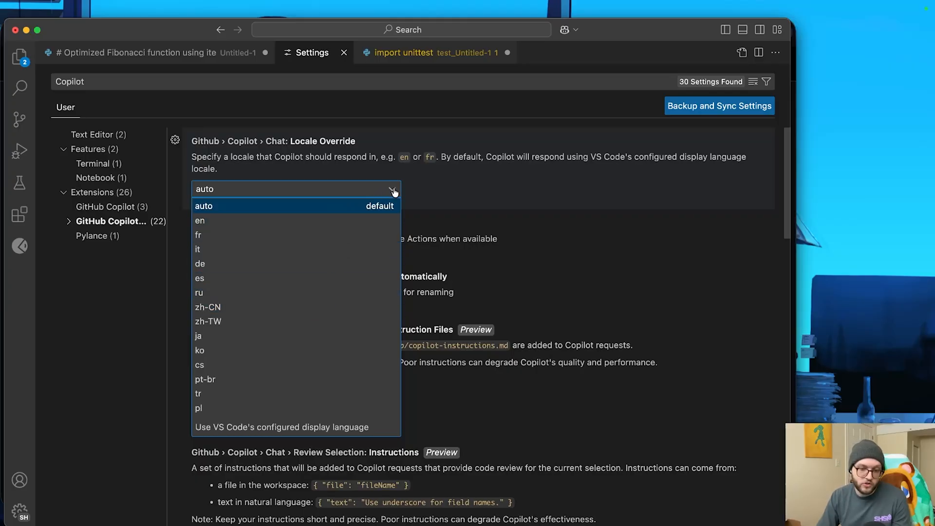
click(203, 206)
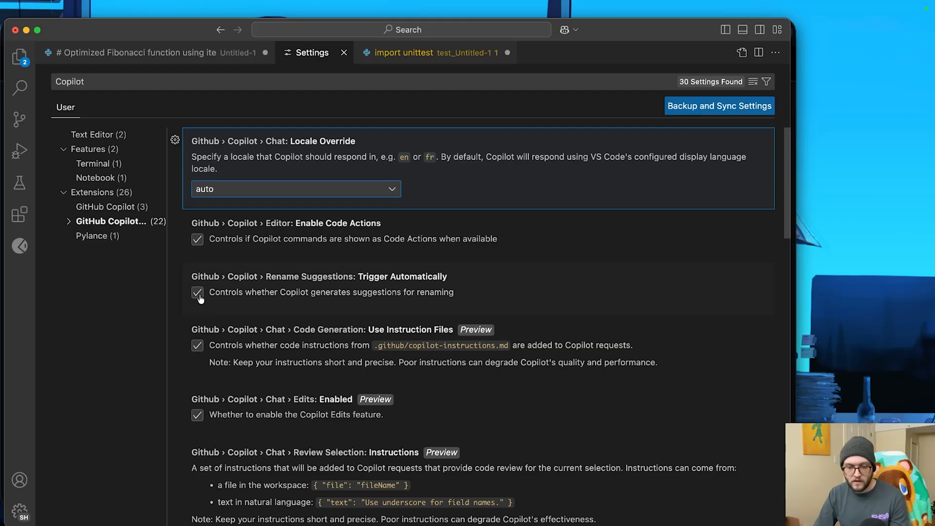
mouse_move(198, 346)
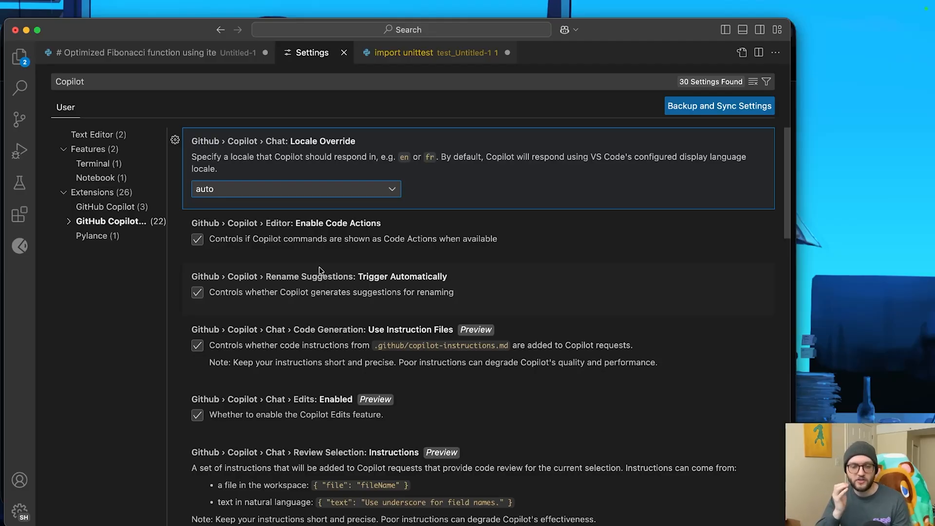
click(141, 53)
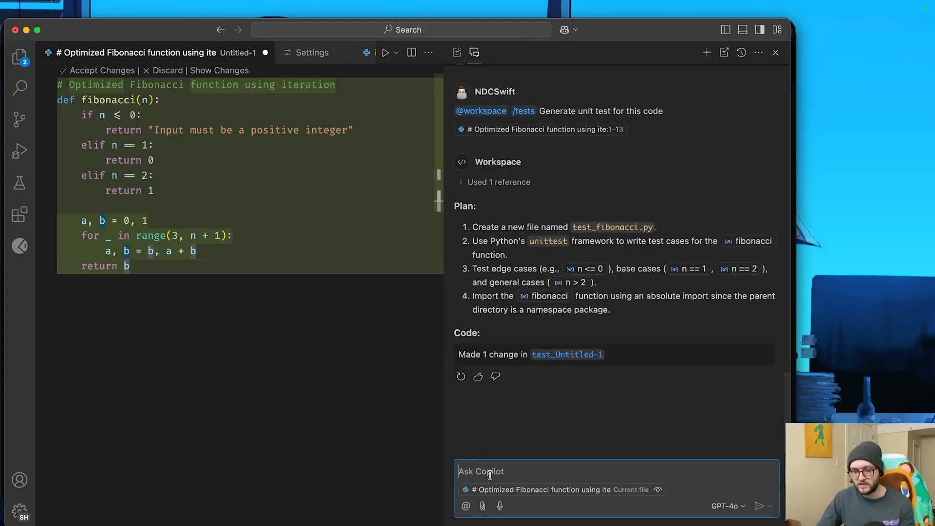
Step: Ask Copilot to fix the function and add print statements tracking each cycle
text(Hey fix)
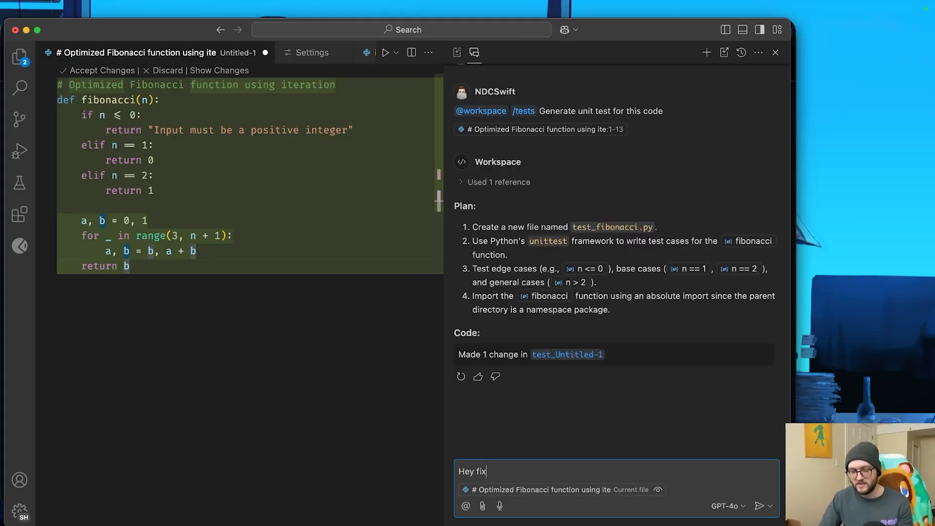
text(this)
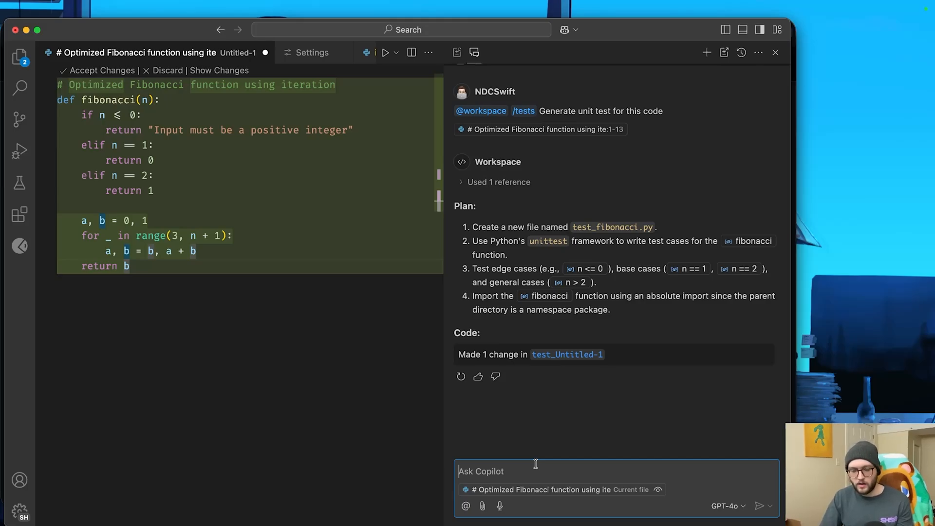
text(Add prints)
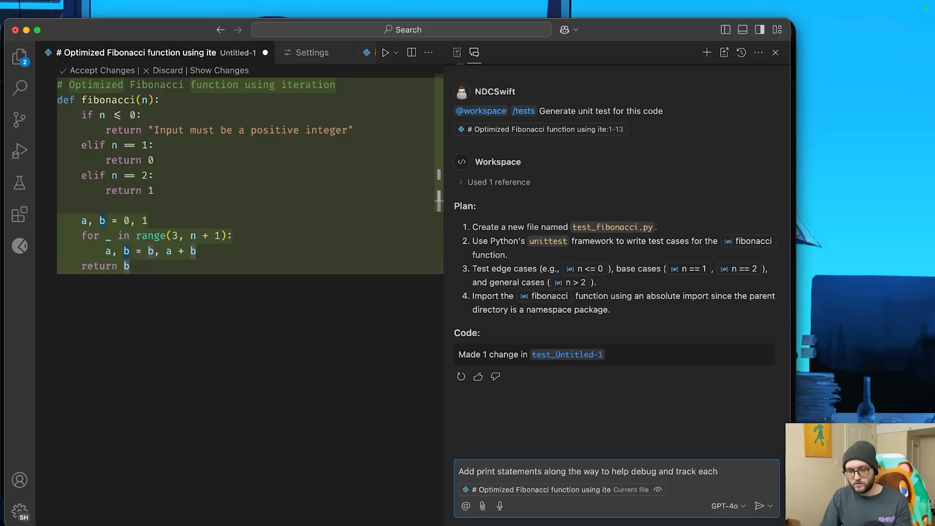
text(cycl)
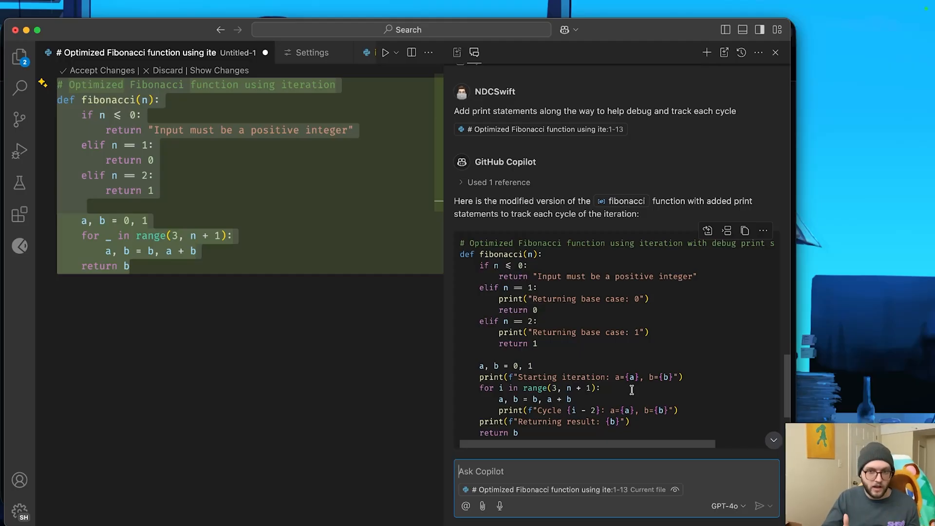
Step: Ask Copilot to create the Snake game in pygame, filling the untitled file with its code
scroll(down, 3)
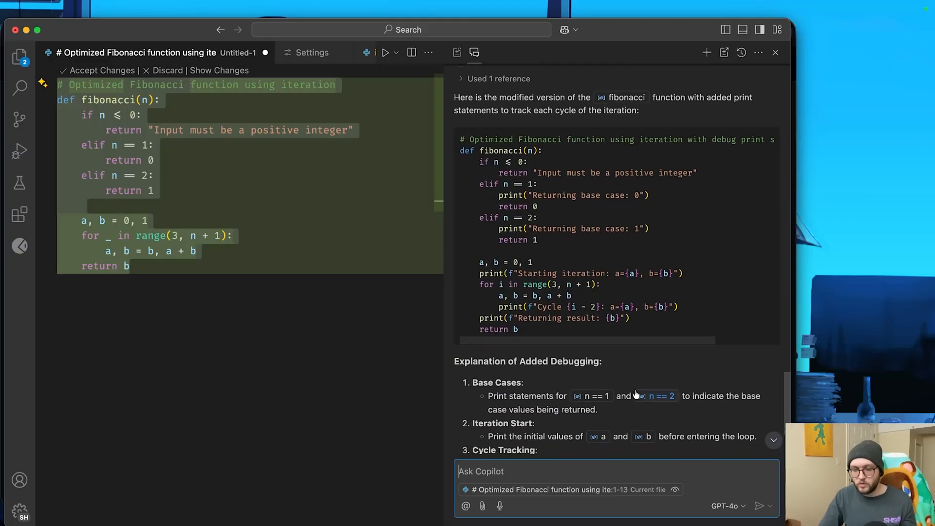
mouse_move(654, 396)
text(C)
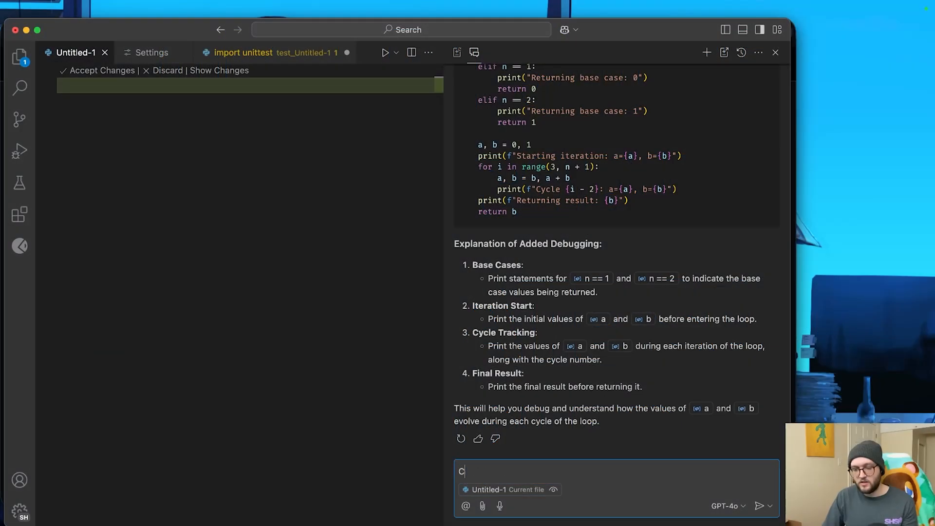
text(reate the game sna)
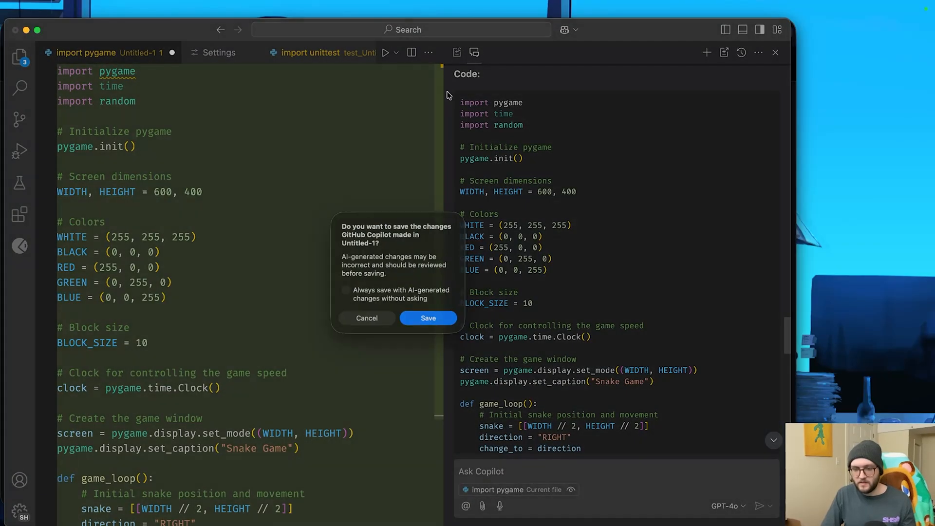
Step: Save the code as SnakeGame.py and toggle the terminal panel while running it
click(427, 318)
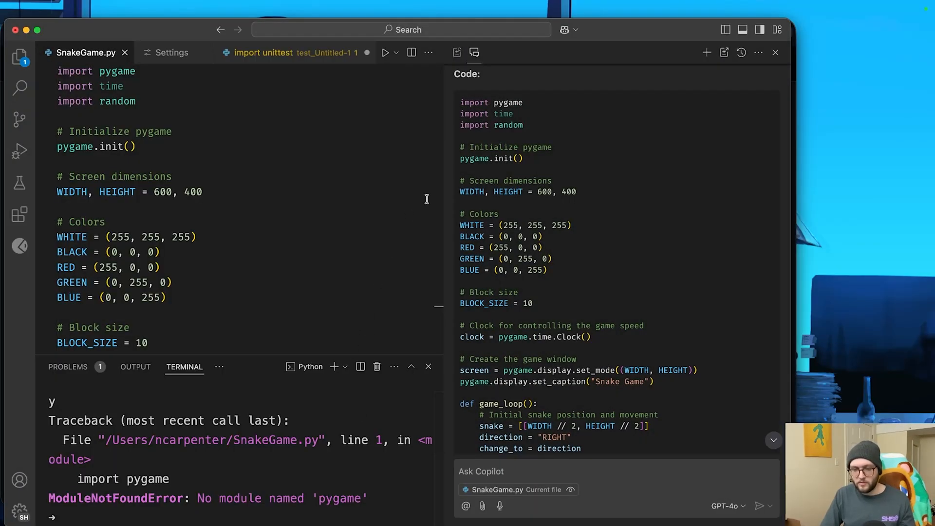
mouse_move(515, 69)
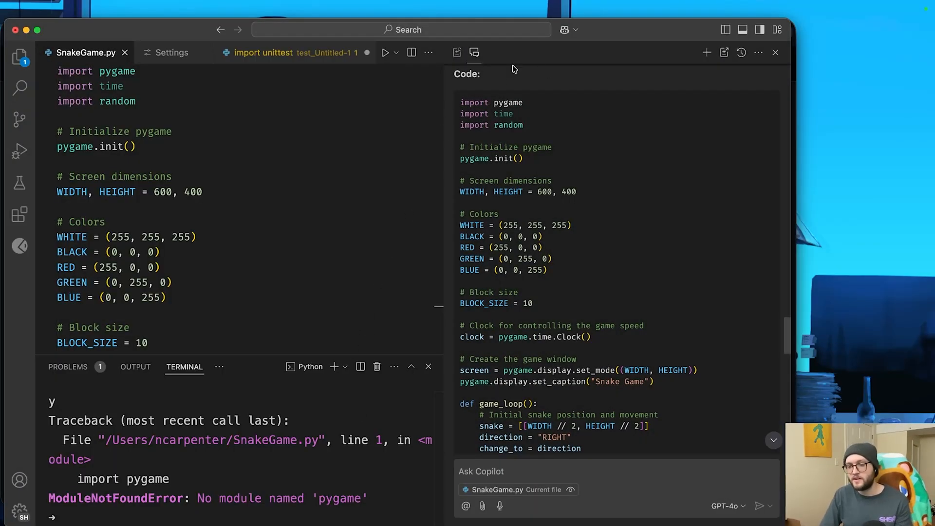
click(742, 30)
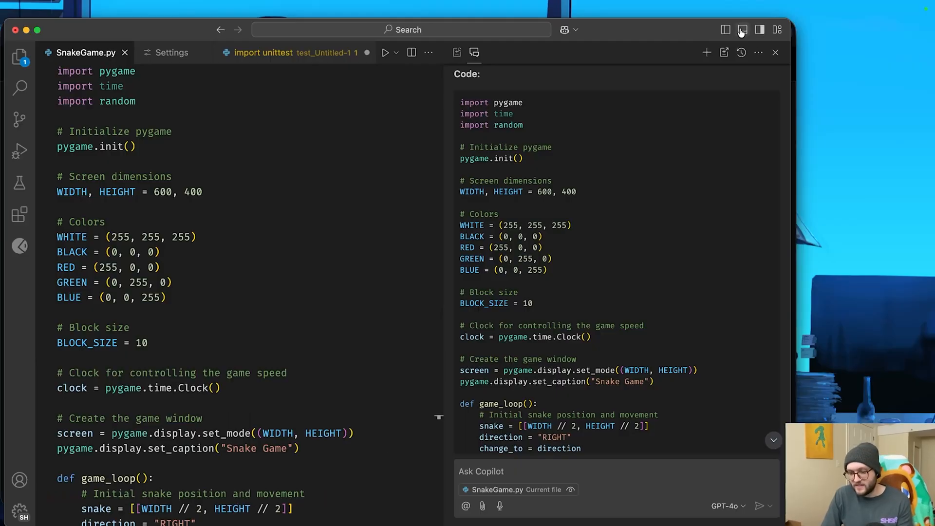
click(385, 53)
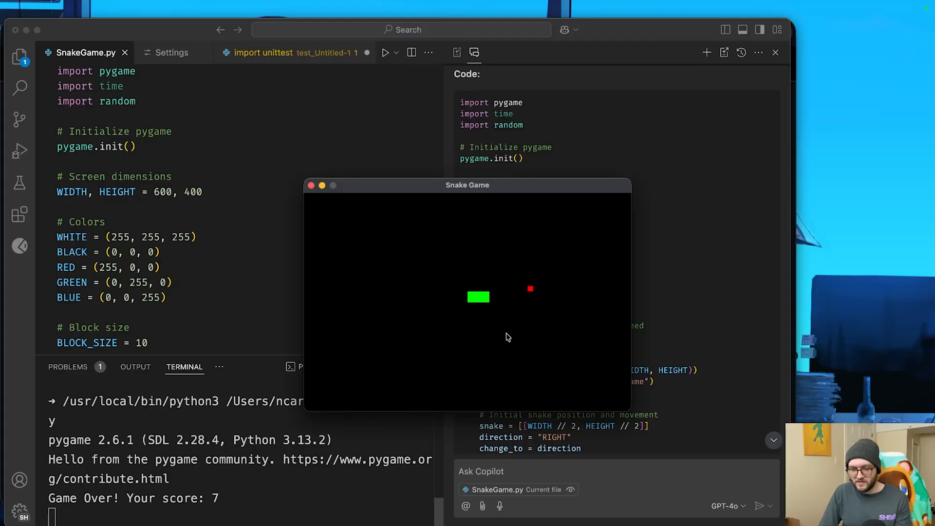
Step: Play the Snake game to Game Over with score 1 and dismiss the Python background alert
click(309, 185)
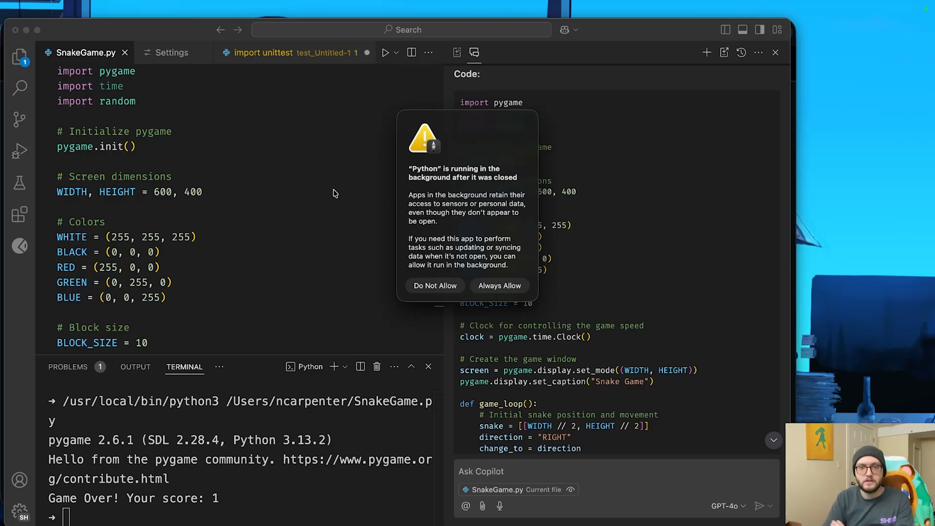
click(434, 286)
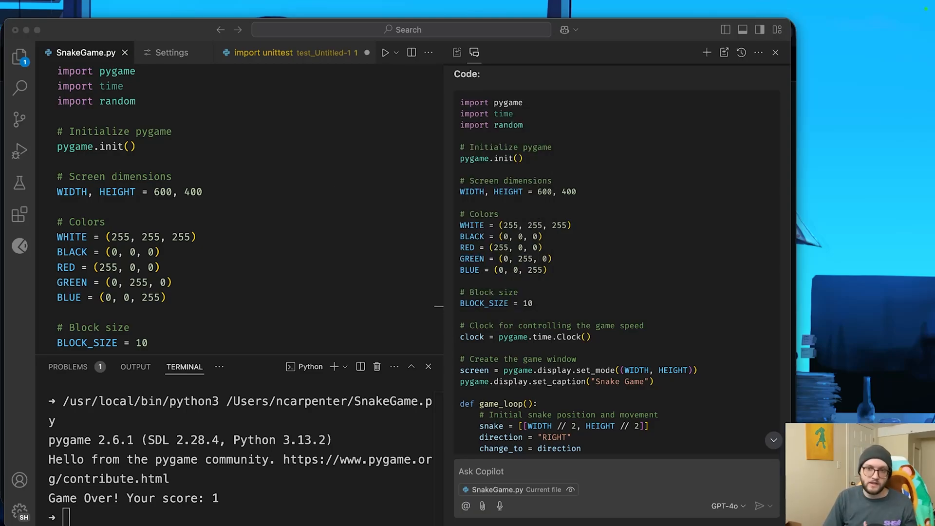